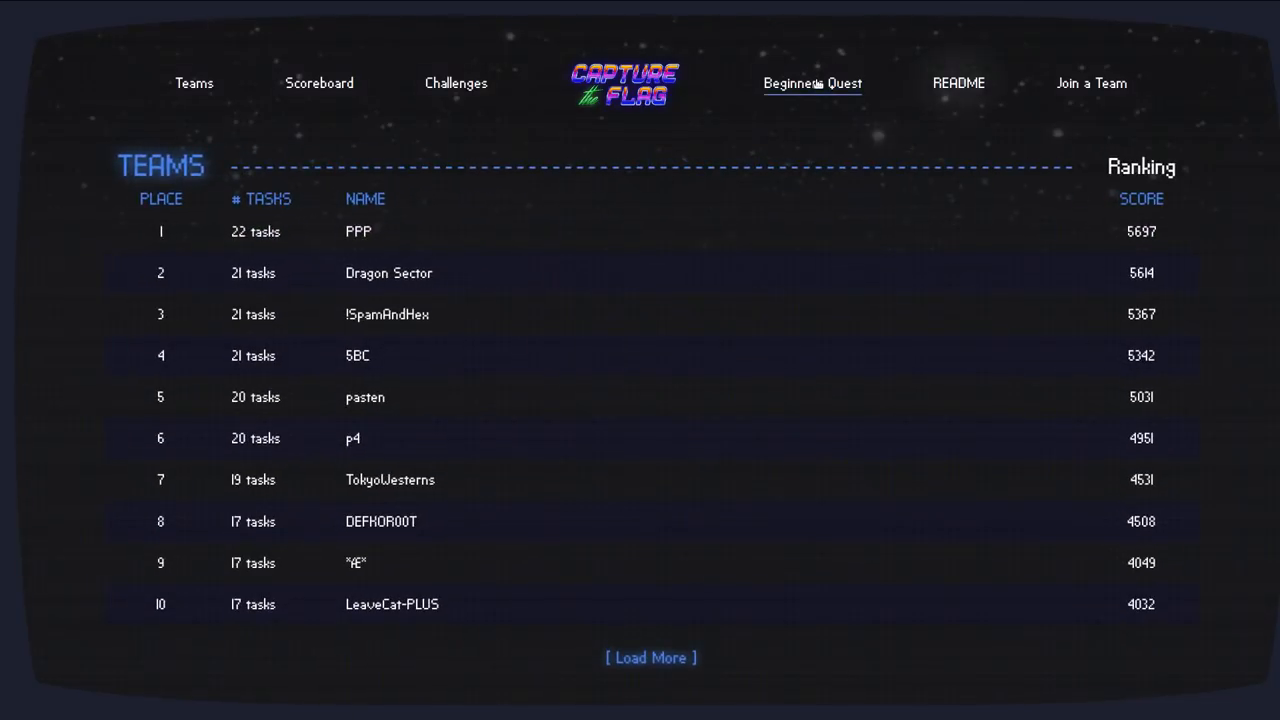
From the Beginners Quest map, open Gatekeeper and download its attachment.
{"action": "left_click", "coordinate": [812, 84]}
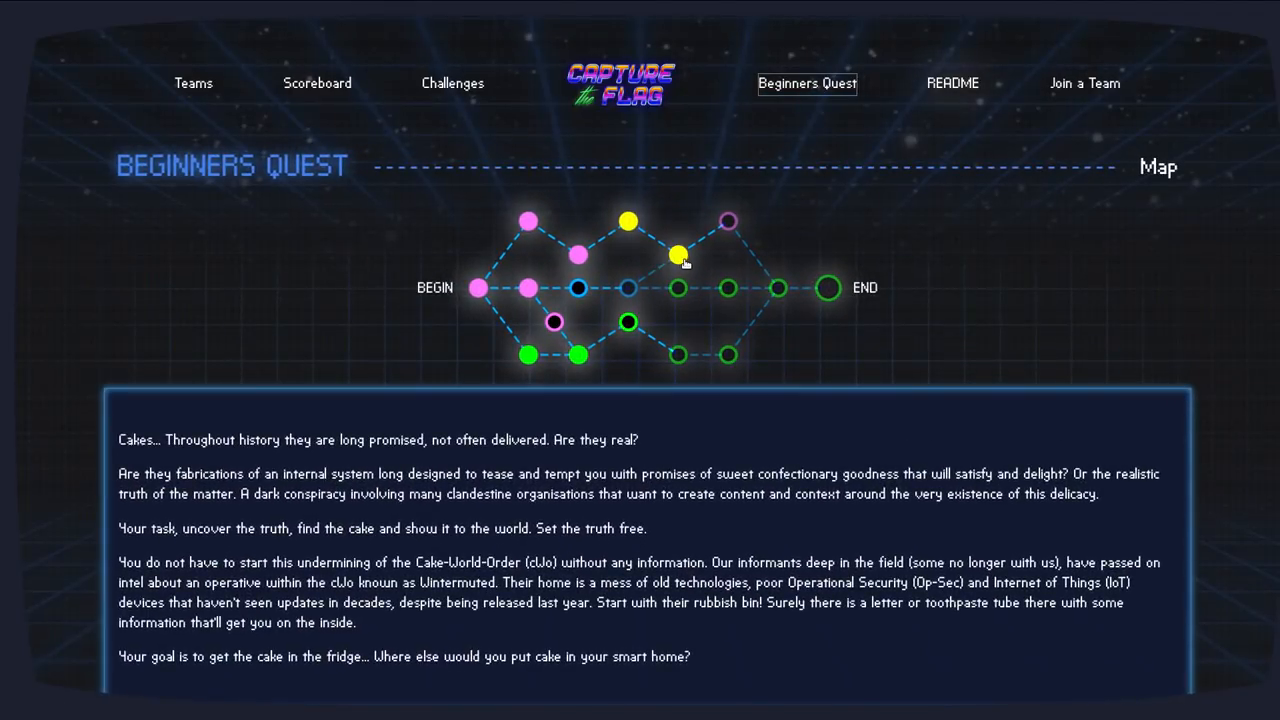
{"action": "left_click", "coordinate": [684, 256]}
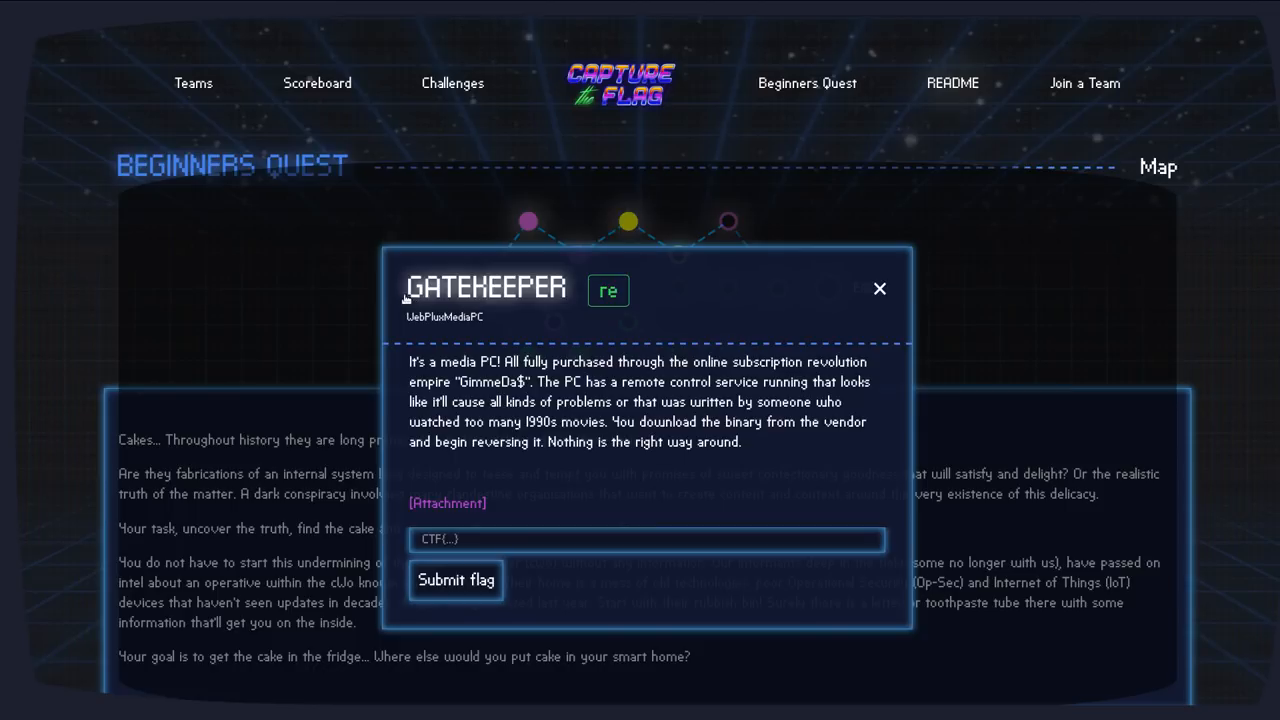
{"action": "mouse_move", "coordinate": [642, 300]}
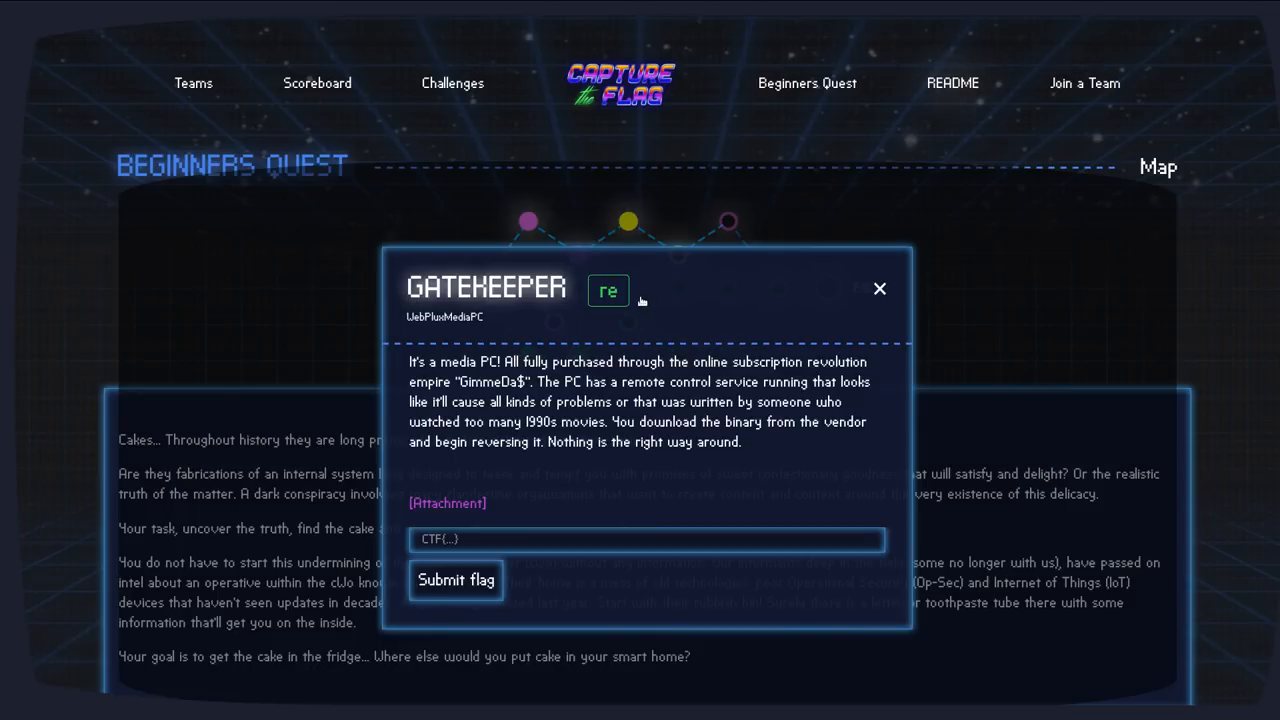
{"action": "mouse_move", "coordinate": [438, 504]}
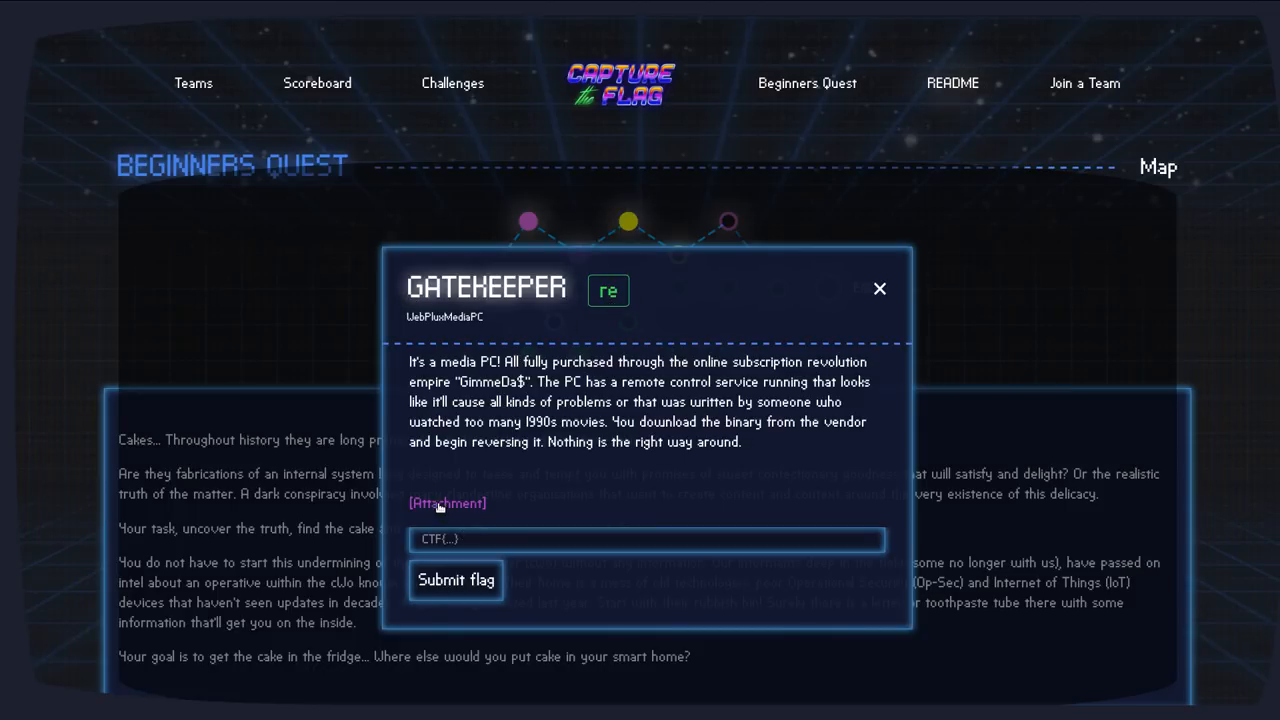
{"action": "left_click", "coordinate": [446, 504]}
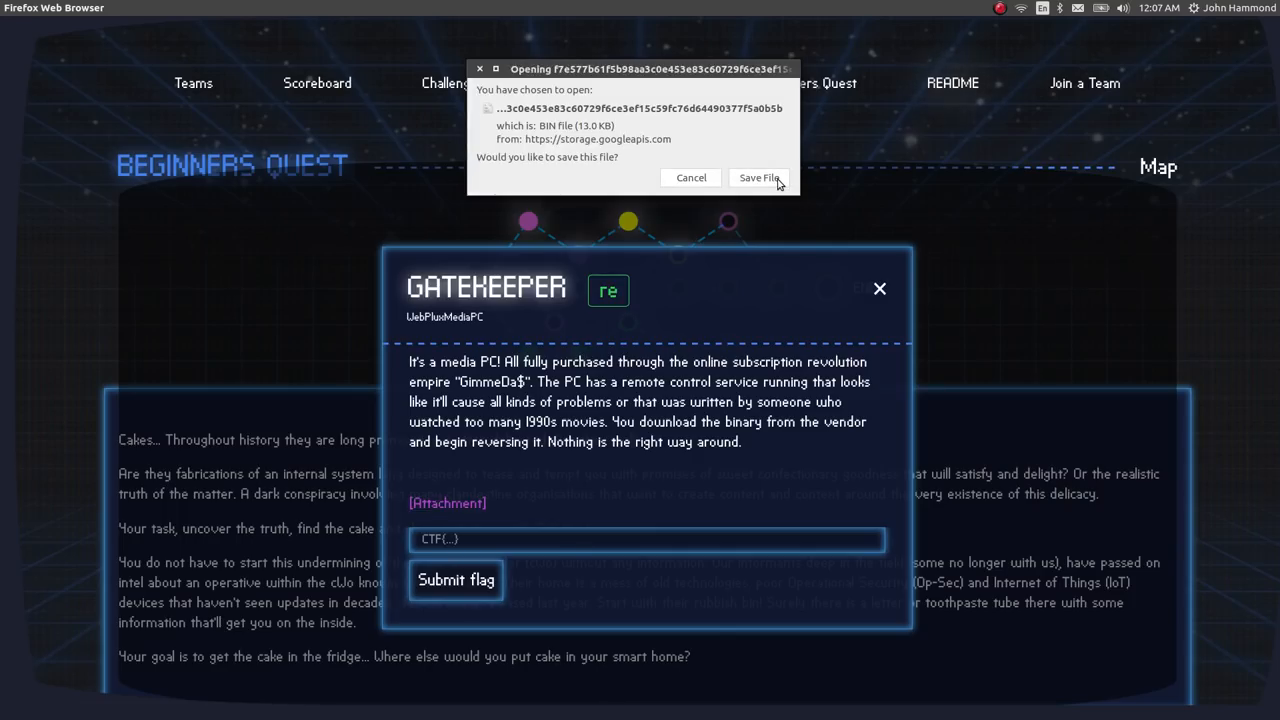
Save the attachment into a newly created gatekeeper folder inside gctf.
{"action": "left_click", "coordinate": [760, 176]}
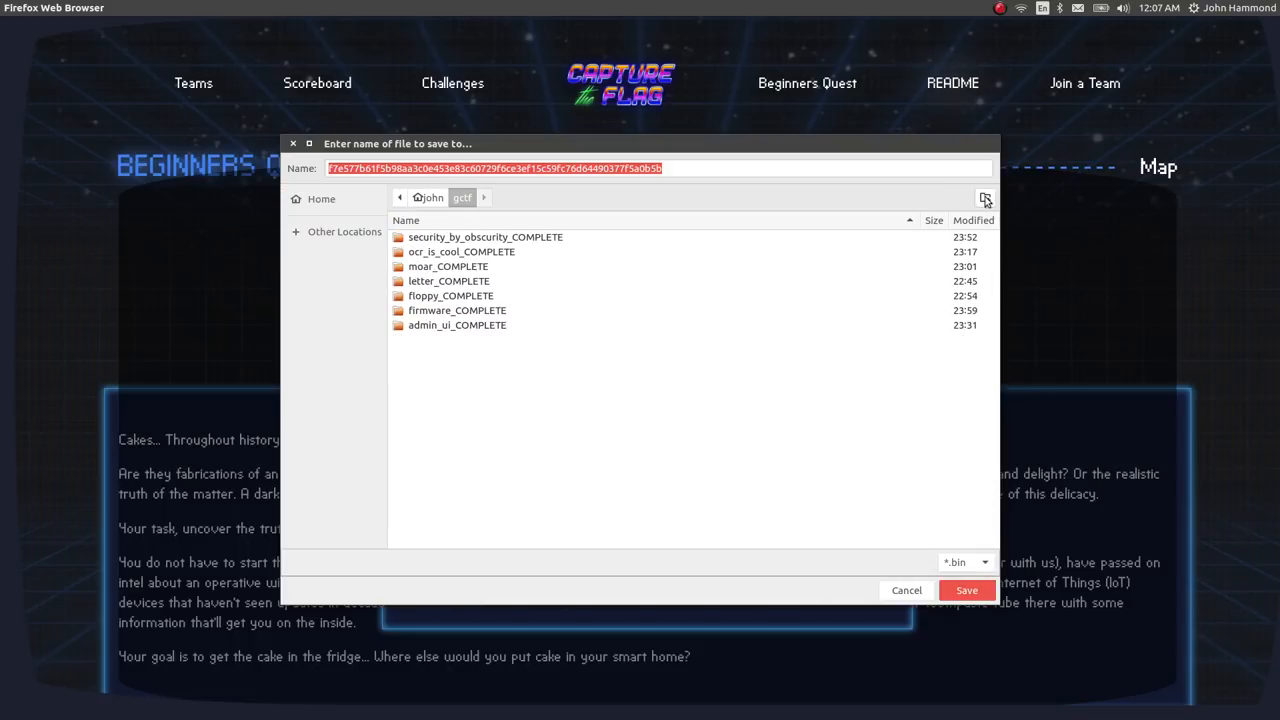
{"action": "left_click", "coordinate": [984, 198]}
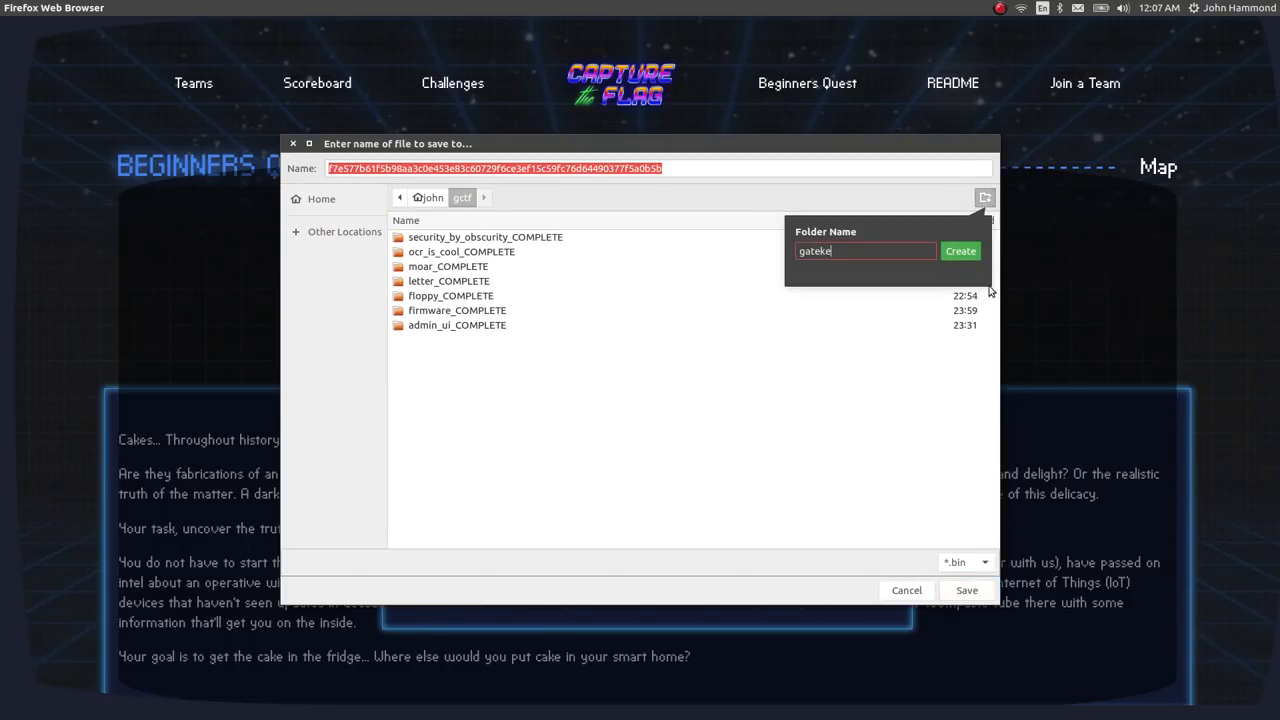
{"action": "left_click", "coordinate": [960, 252]}
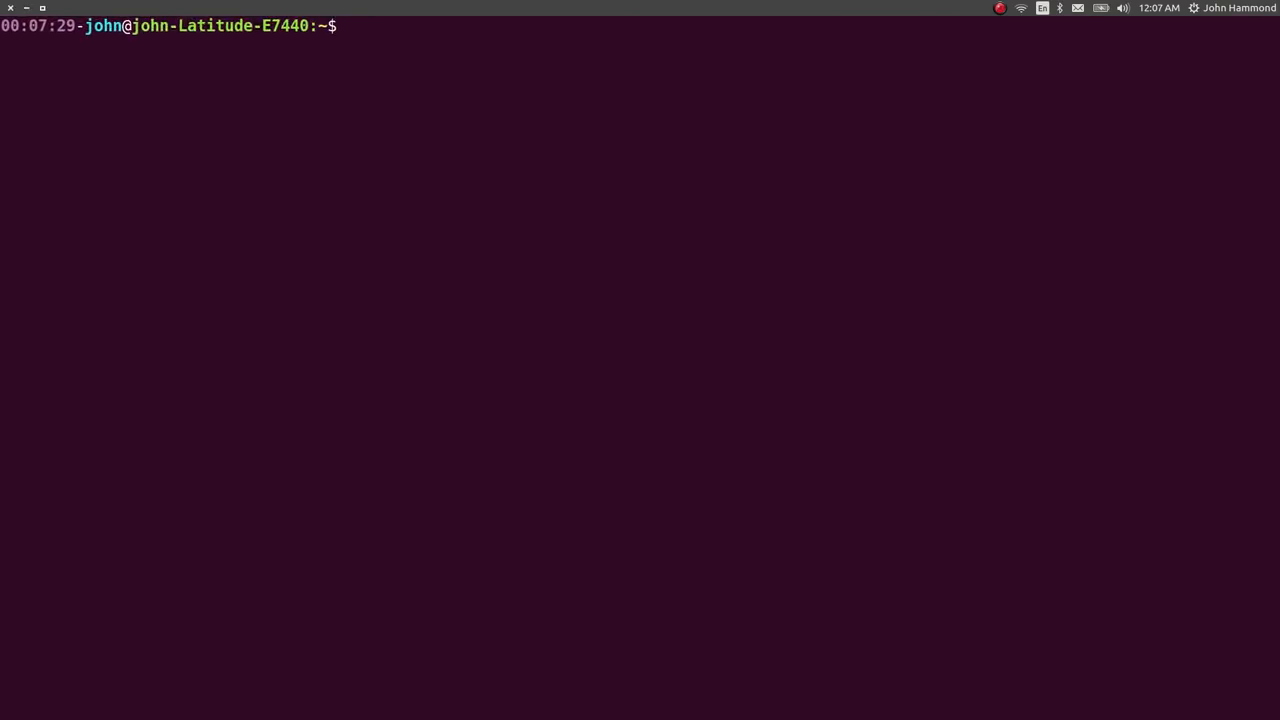
In gctf/gatekeeper, rename the hash-named download to gatekeeper.zip, unzip it and chmod the binary.
{"action": "type", "text": "cd gctf/gatekeeper/"}
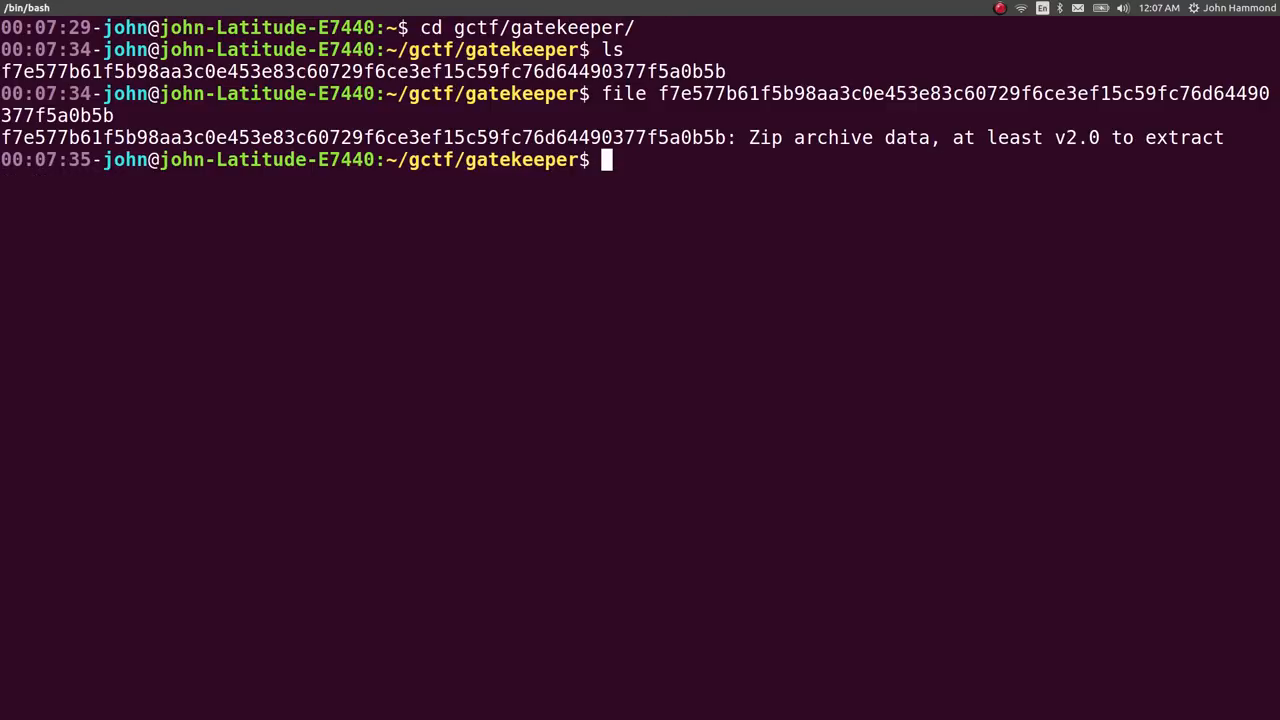
{"action": "type", "text": "mv f7e577b61f5b98aa3c0e453e83c60729f6ce3ef15c59fc76d64490377f5a0b5b  g"}
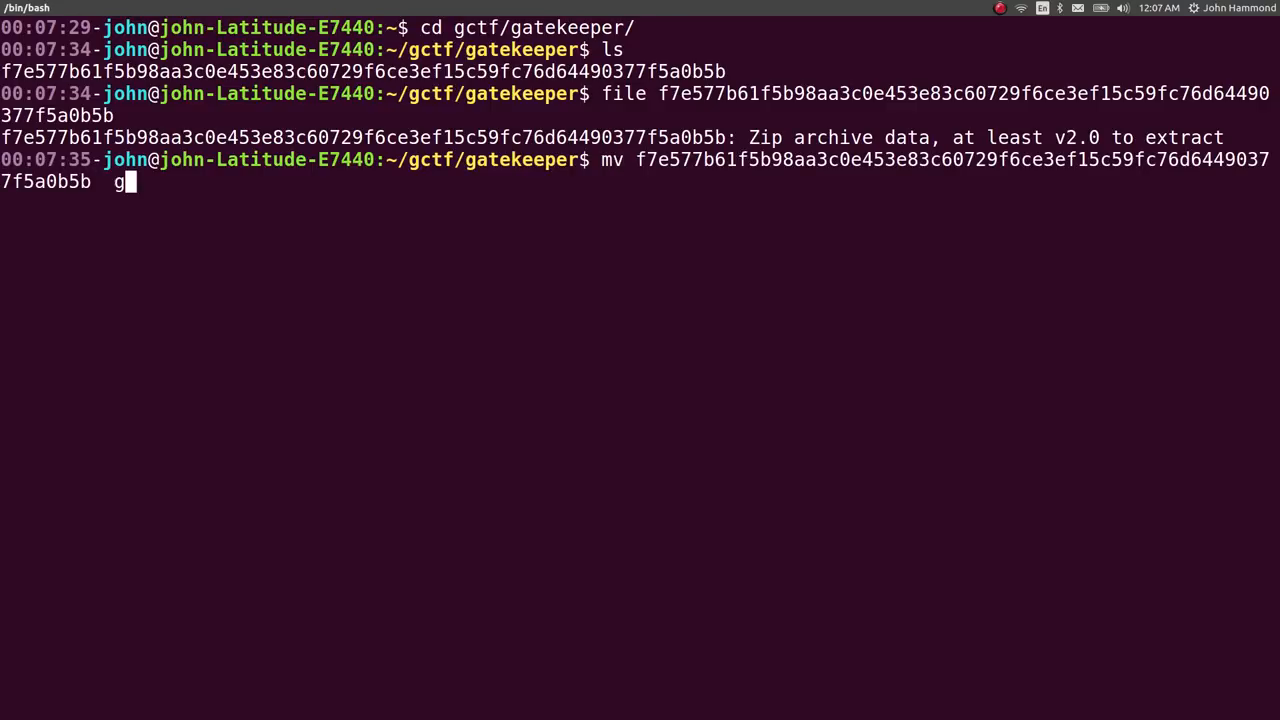
{"action": "type", "text": "atekeeper.zio"}
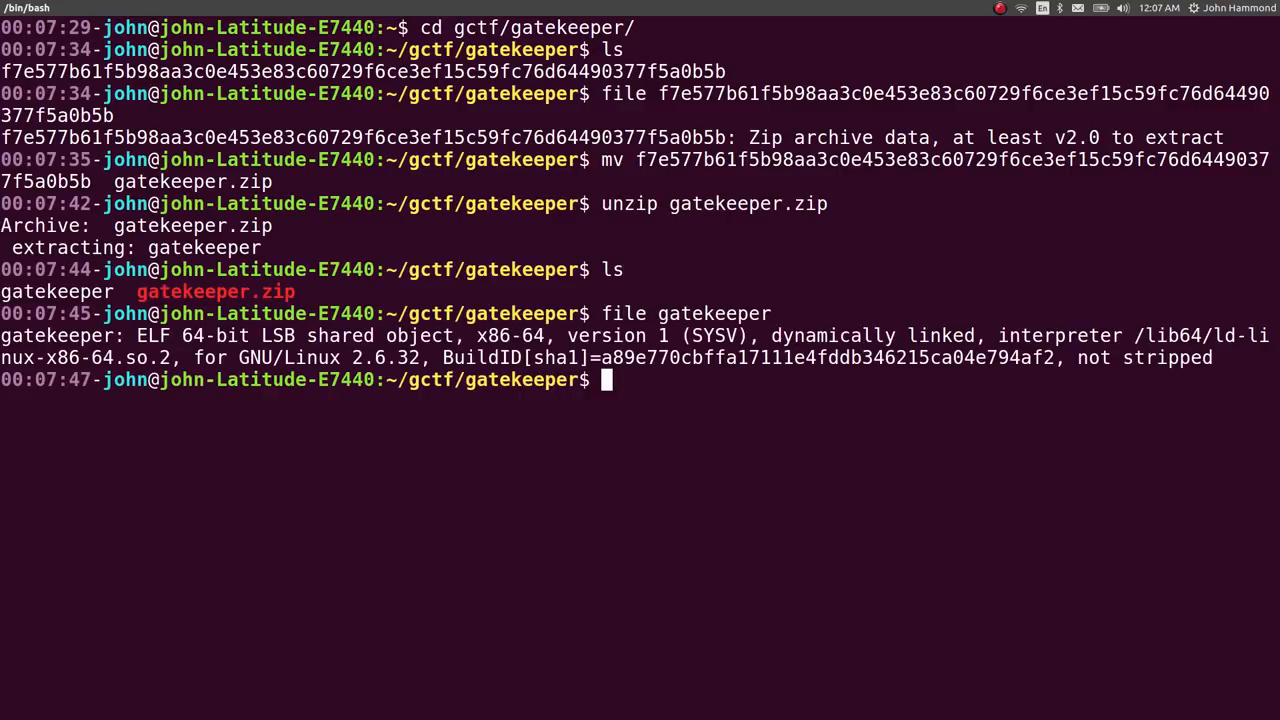
{"action": "type", "text": "chmod"}
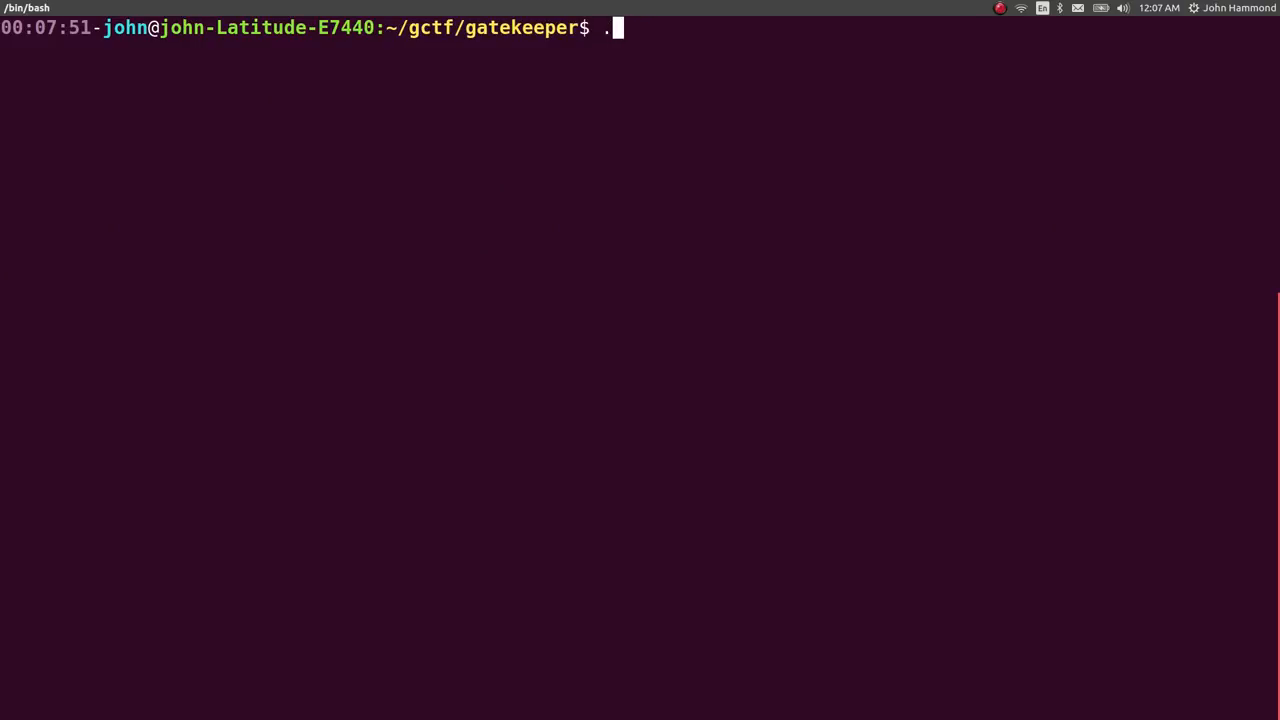
Run ./gatekeeper bare for a usage error, then with 'username password' for ACCESS DENIED.
{"action": "type", "text": "/gatekeeper"}
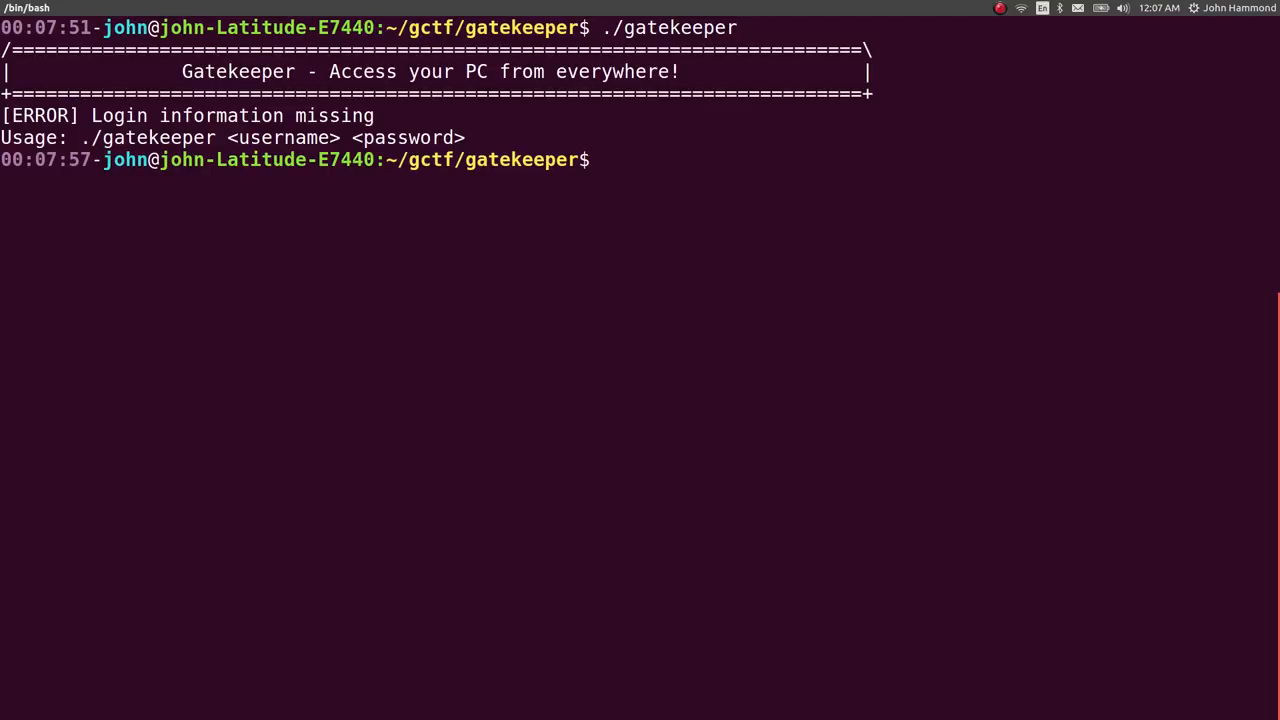
{"action": "type", "text": "./gatekeeper"}
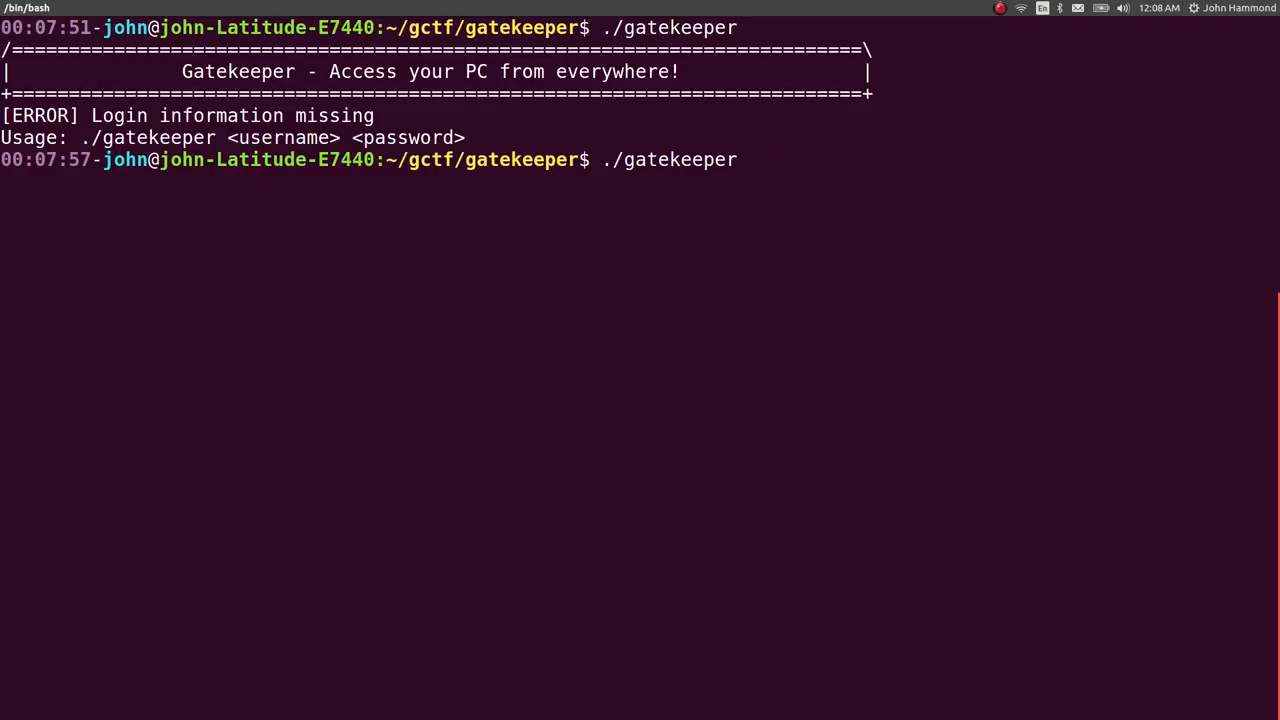
{"action": "type", "text": "username password"}
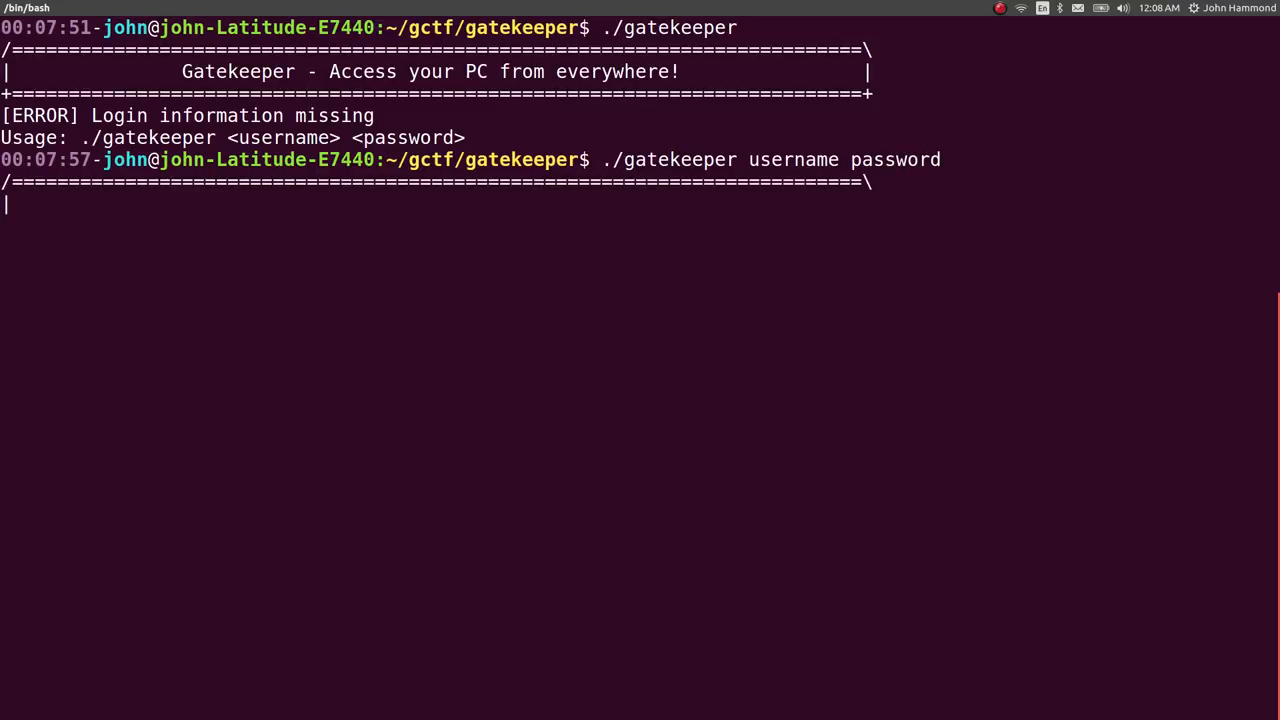
{"action": "key", "text": "Return"}
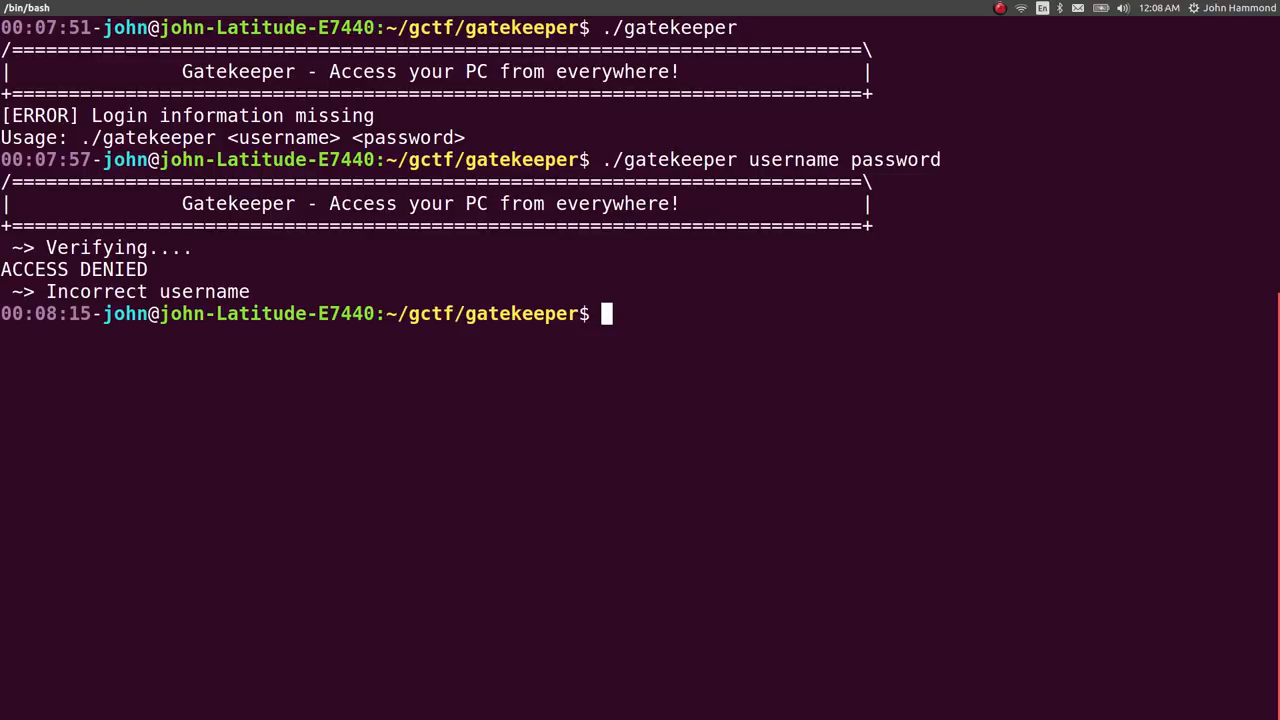
{"action": "type", "text": "str"}
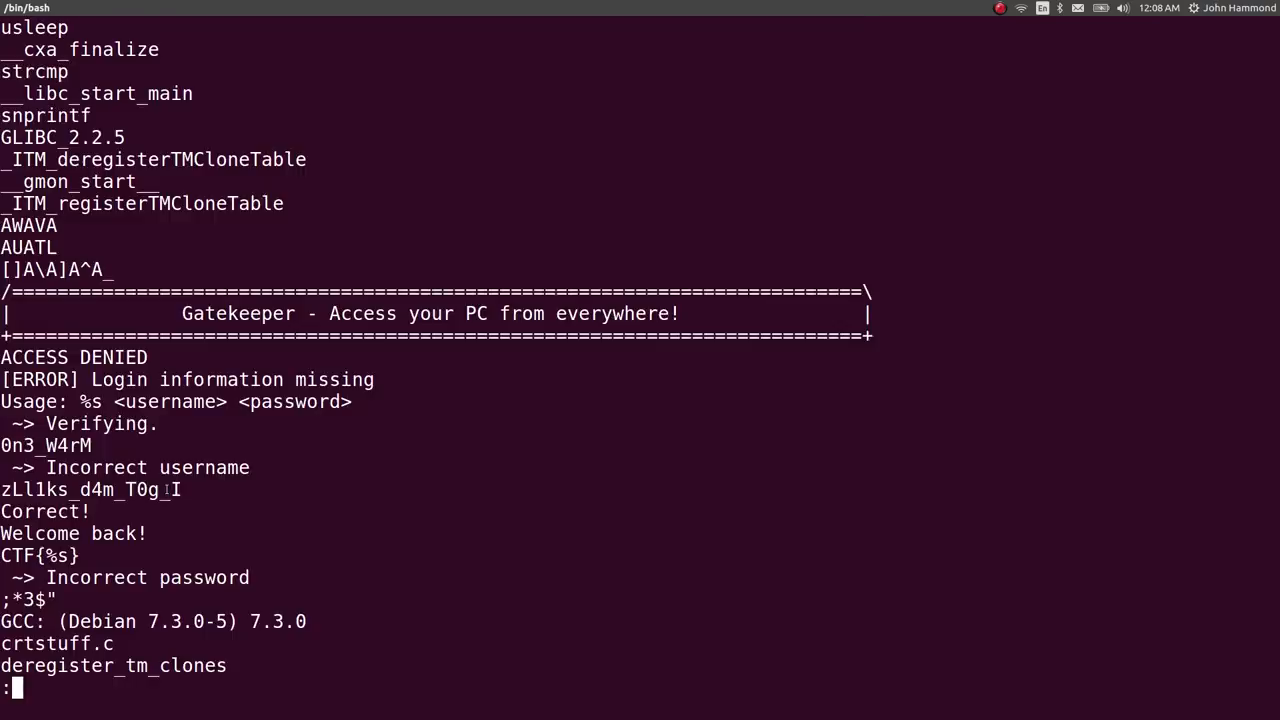
Scroll the strings output past 0n3_W4rM and zLl1ks_d4m_T0g_I, quit less and launch Hopper.
{"action": "scroll", "scroll_direction": "down", "scroll_amount": 3}
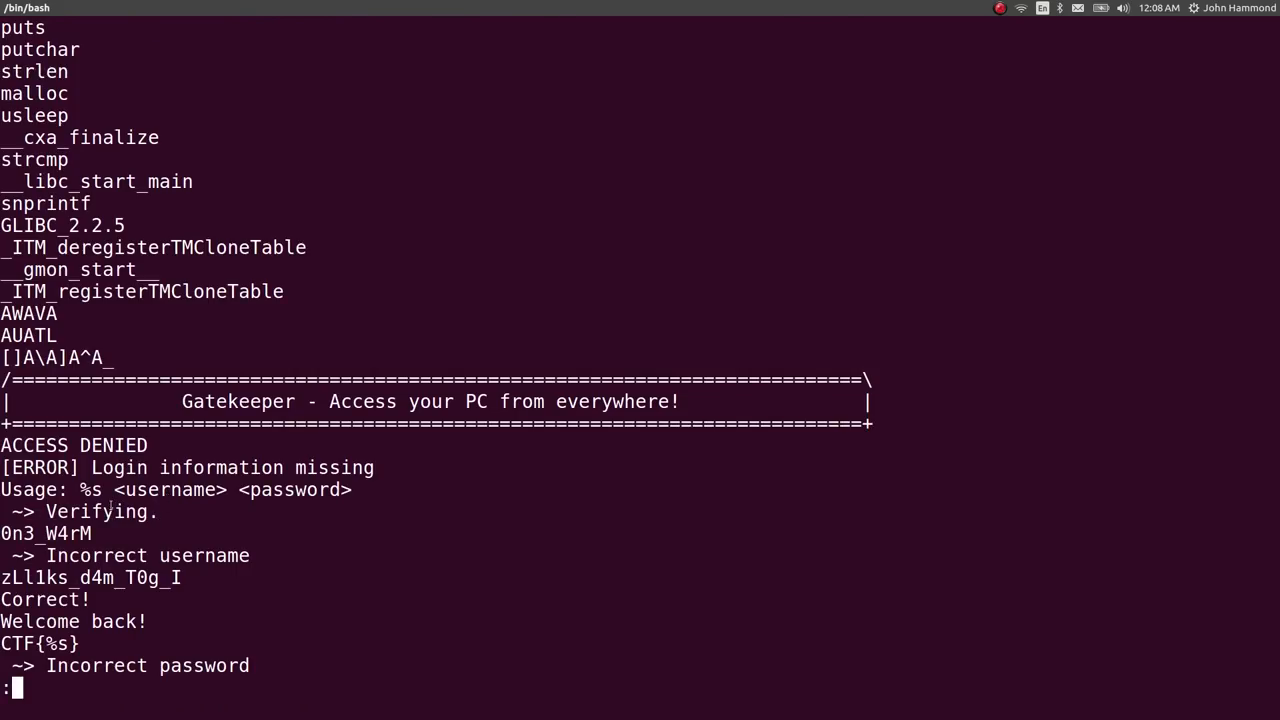
{"action": "key", "text": "q"}
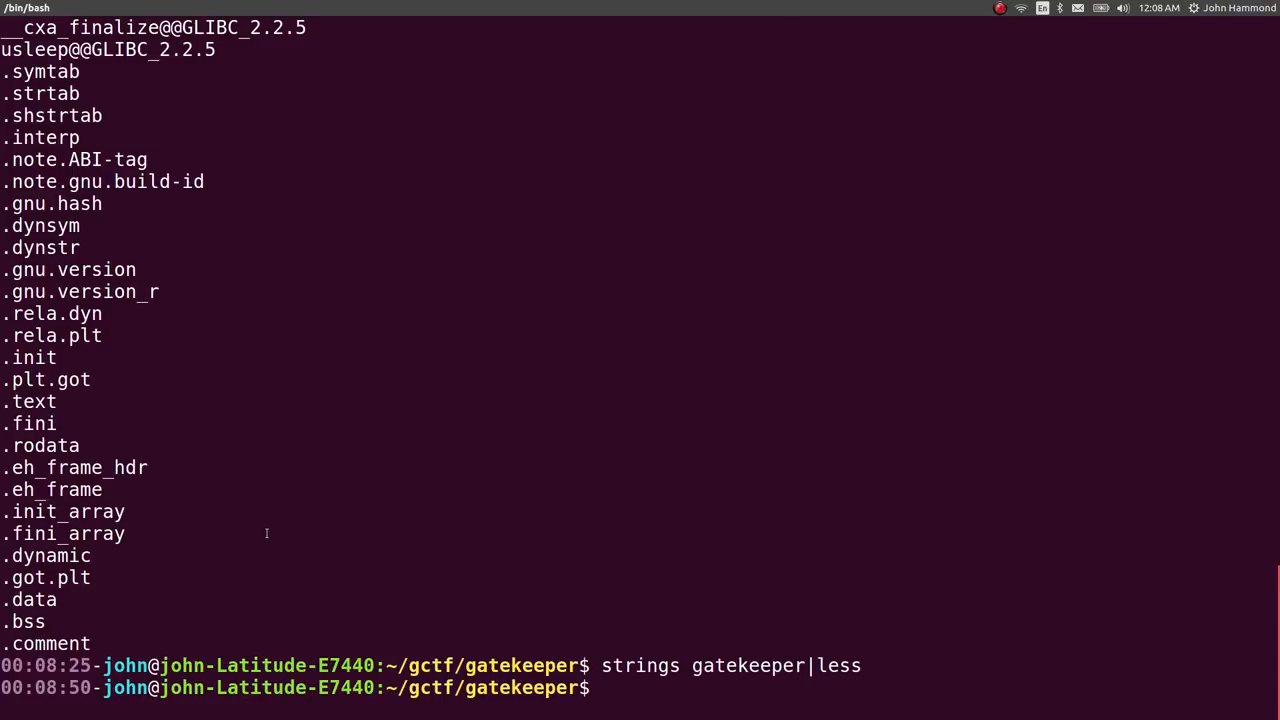
{"action": "type", "text": "hop"}
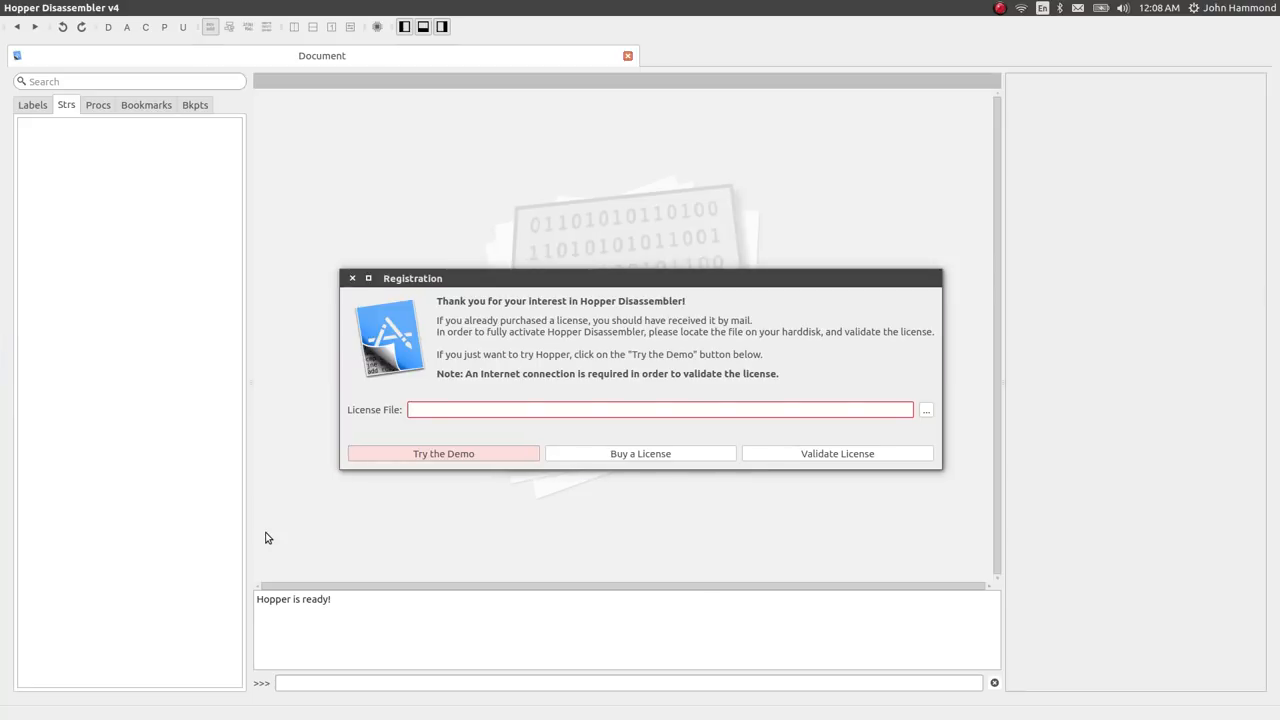
Continue Hopper in demo mode and browse into gctf/gatekeeper to pick the binary.
{"action": "left_click", "coordinate": [444, 452]}
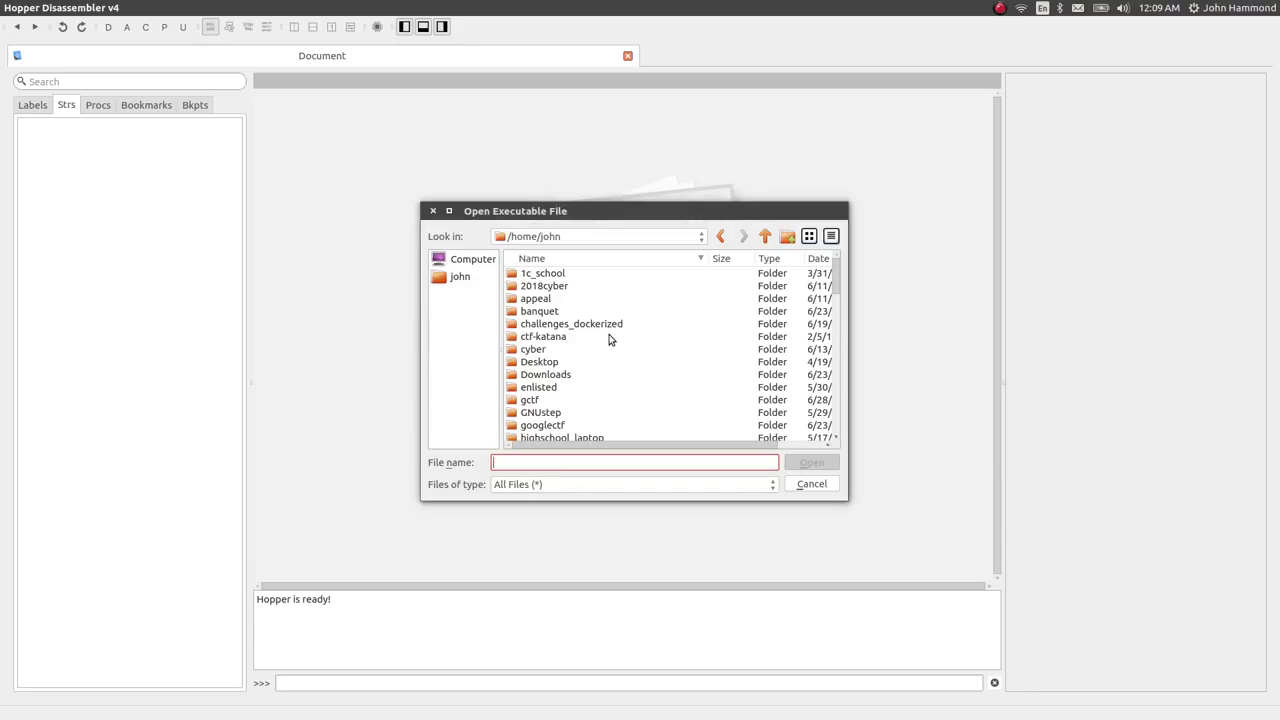
{"action": "left_click", "coordinate": [538, 388]}
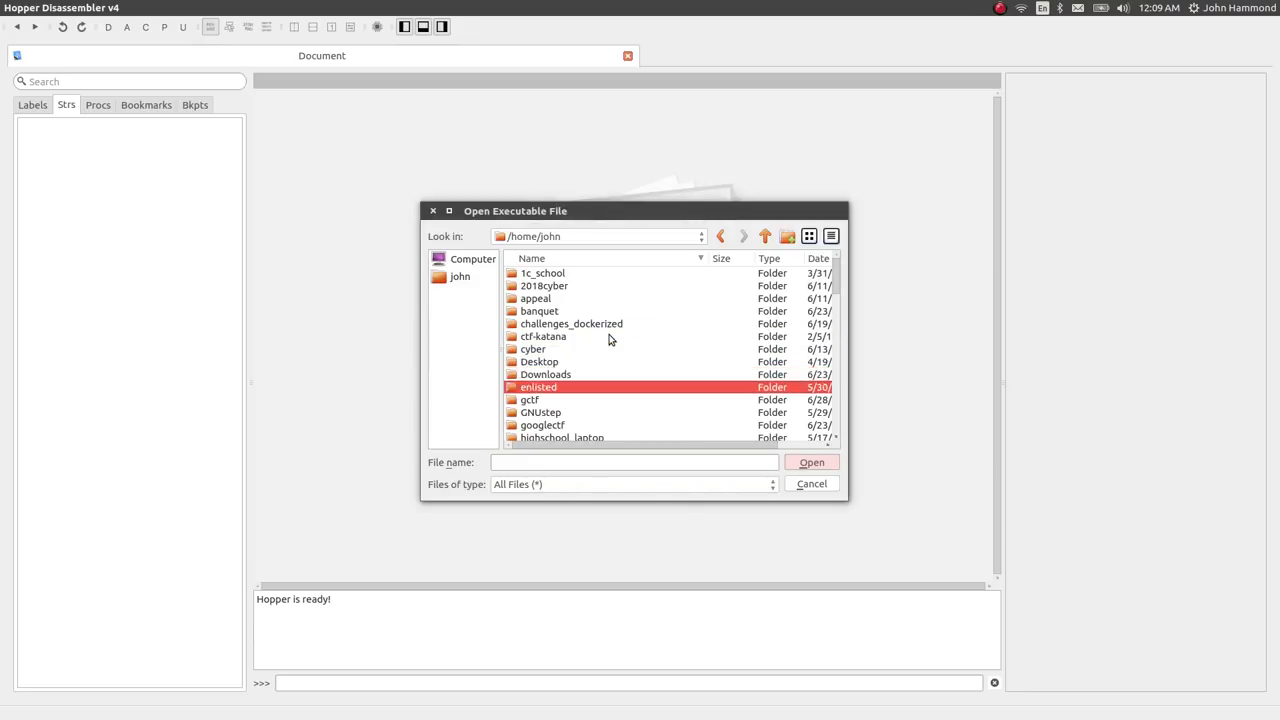
{"action": "double_click", "coordinate": [528, 400]}
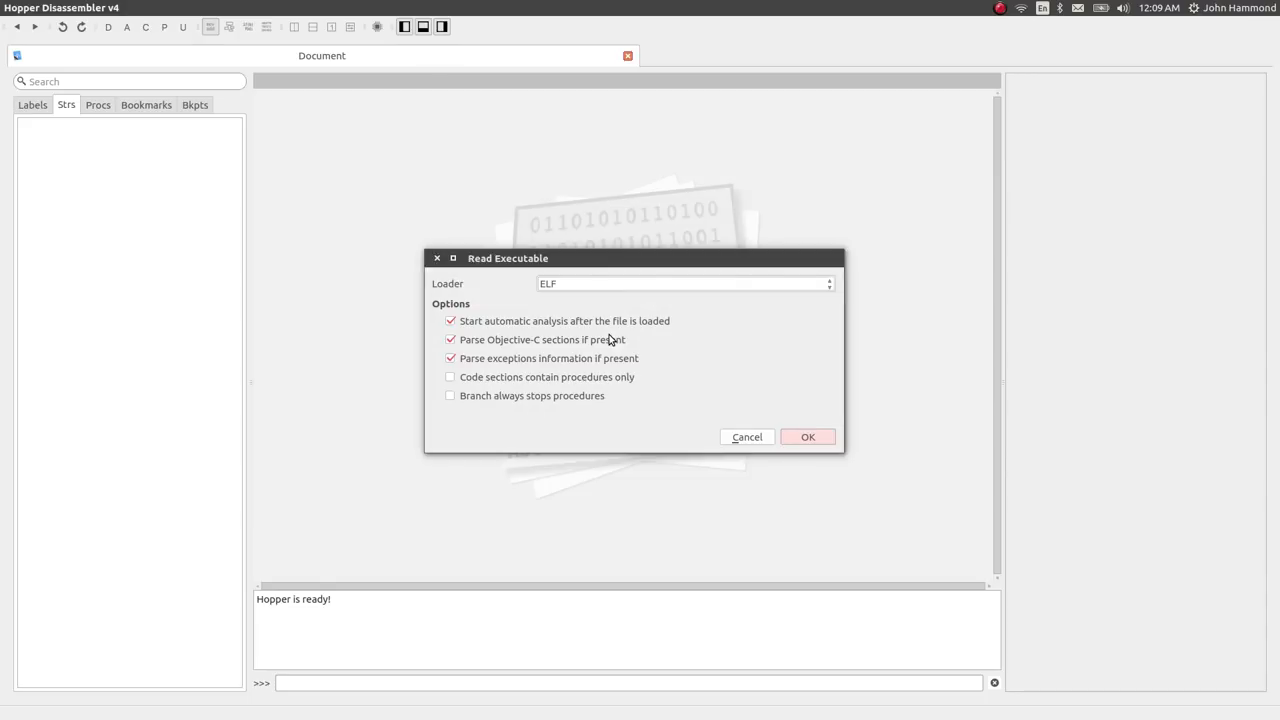
Load gatekeeper with automatic analysis and jump to the 0n3_W4rM and Correct! strings.
{"action": "left_click", "coordinate": [808, 436]}
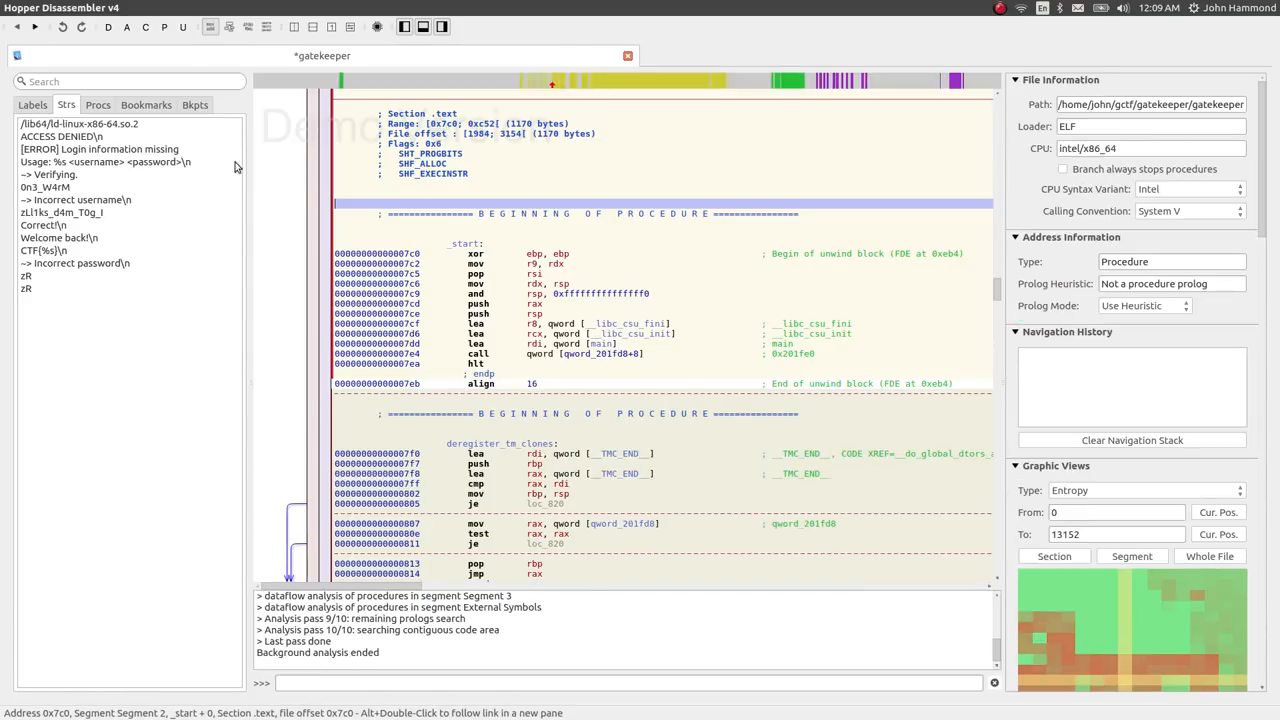
{"action": "mouse_move", "coordinate": [64, 160]}
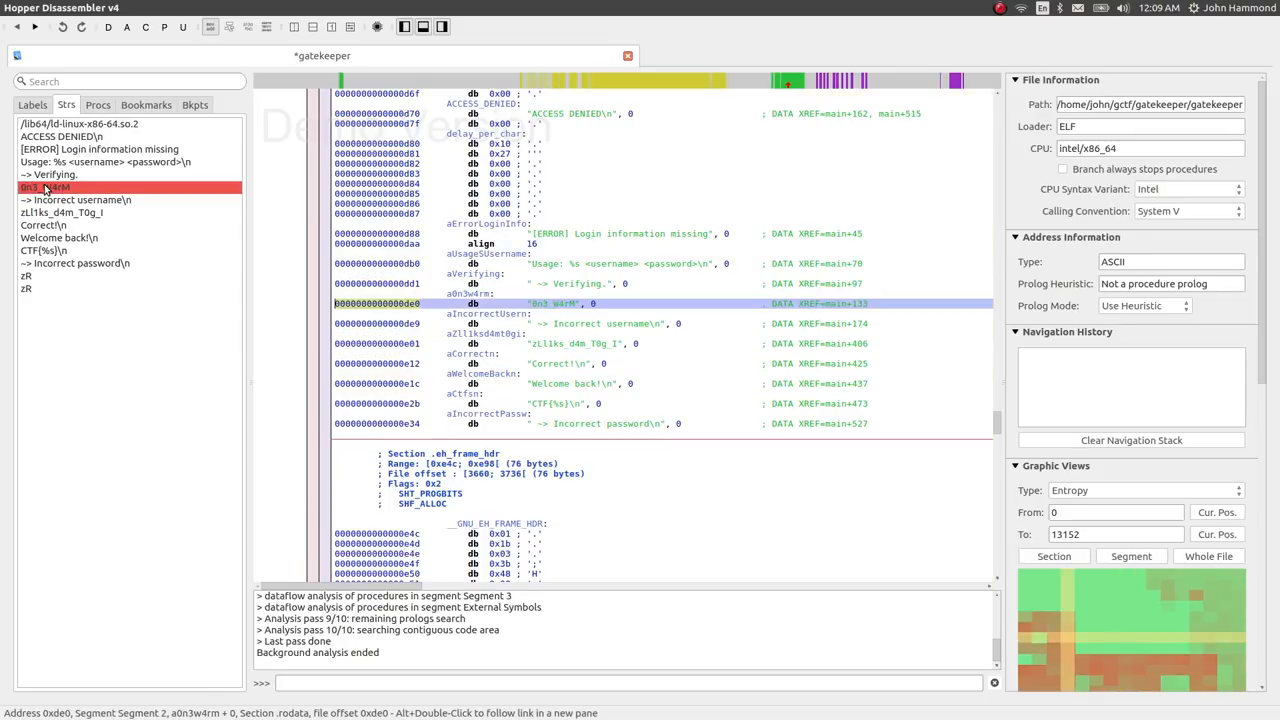
{"action": "left_click", "coordinate": [44, 224]}
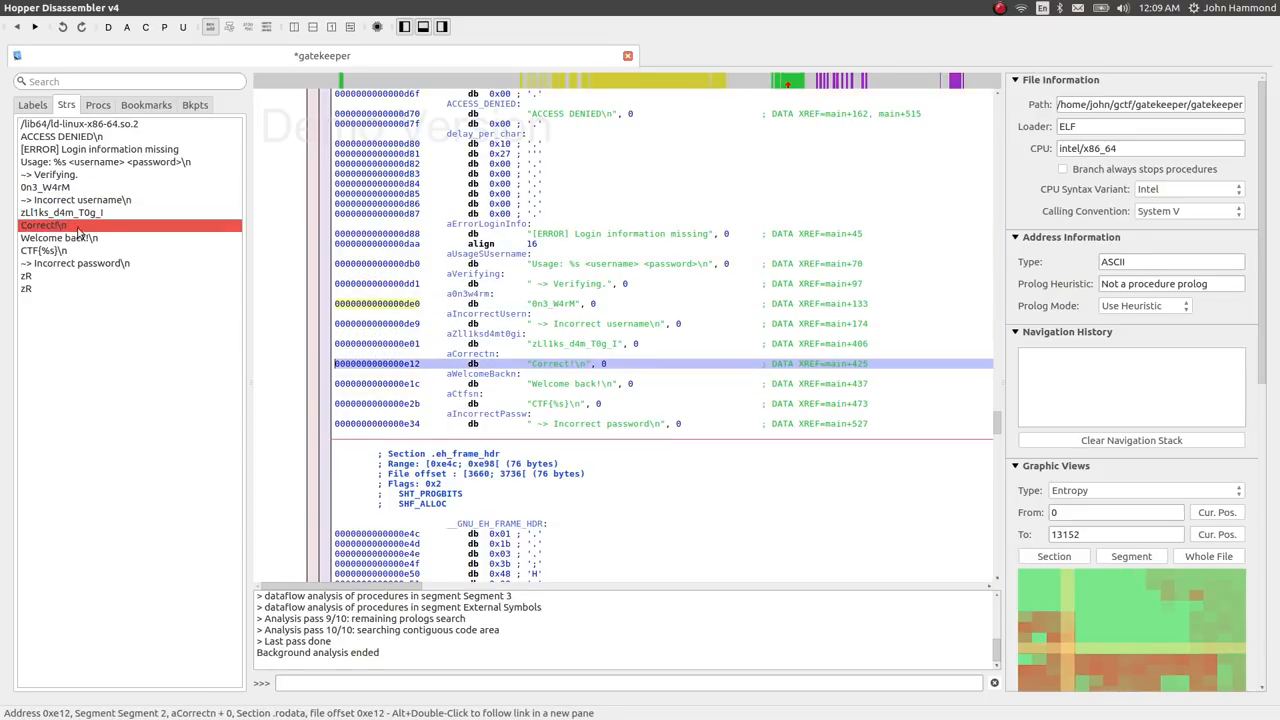
{"action": "left_click", "coordinate": [44, 188]}
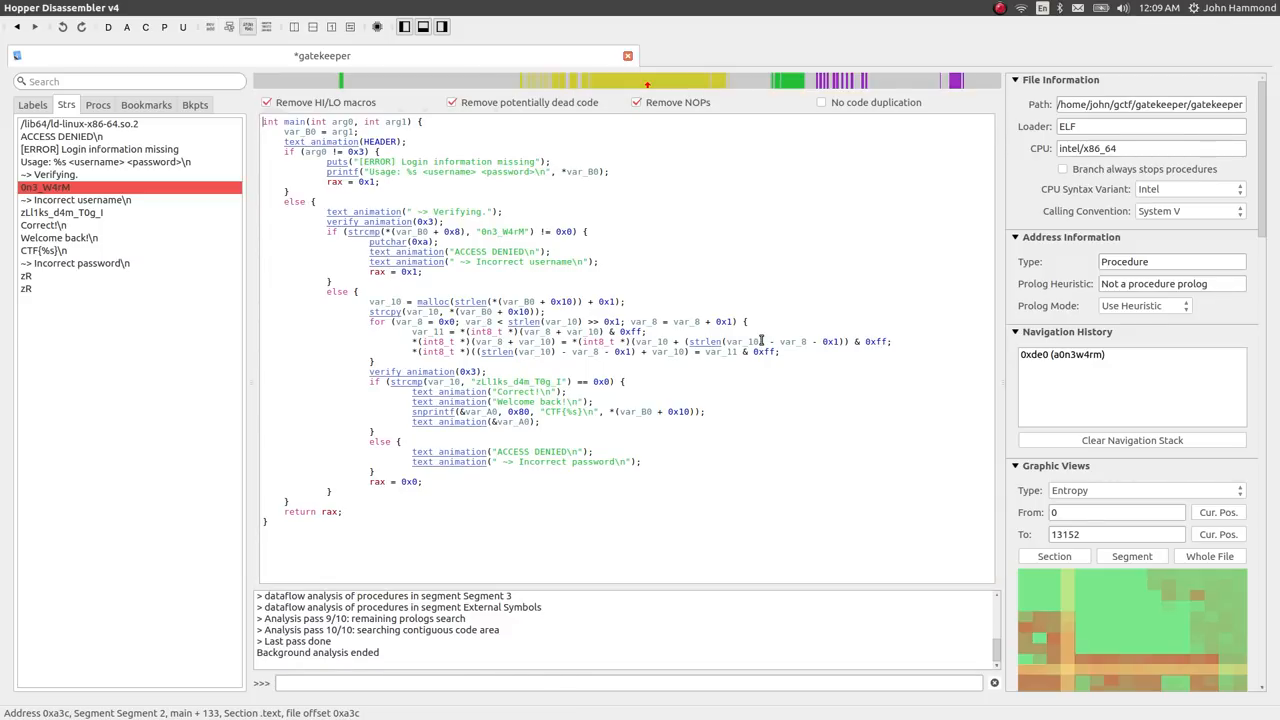
Switch main to pseudocode, revealing the strcmp username check and password reversal loop.
{"action": "left_click", "coordinate": [480, 260]}
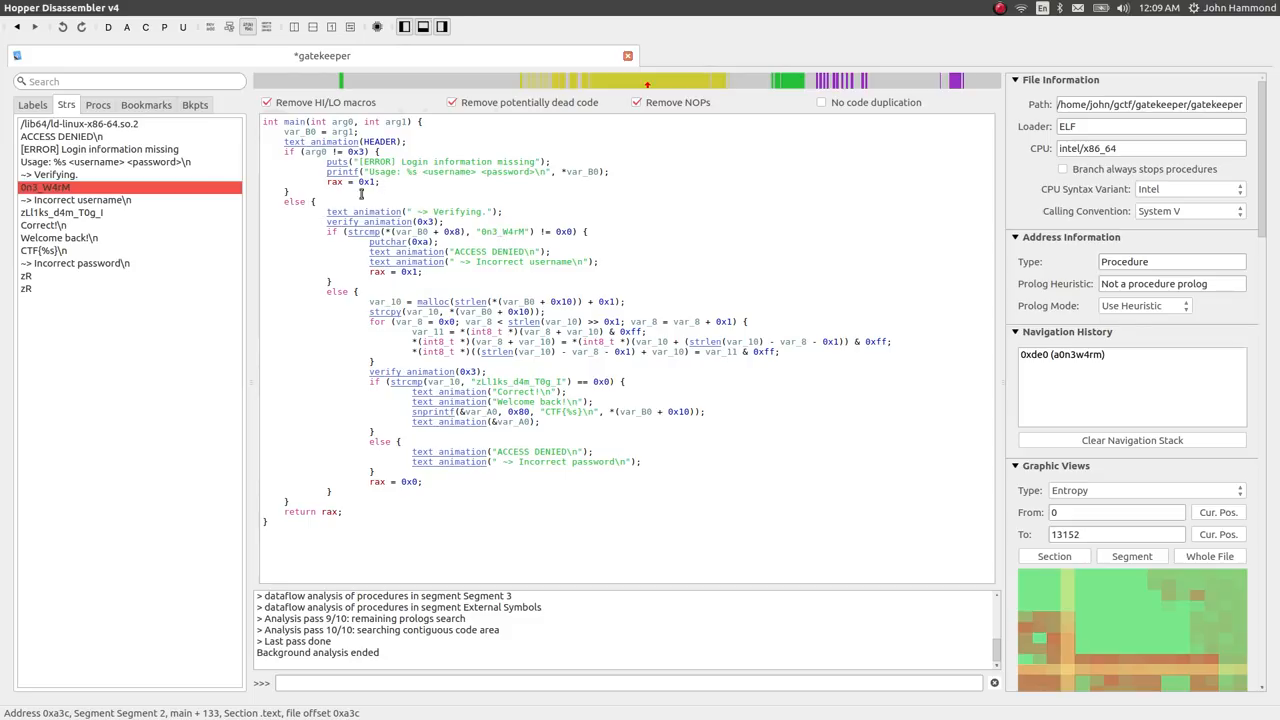
{"action": "left_click", "coordinate": [340, 140]}
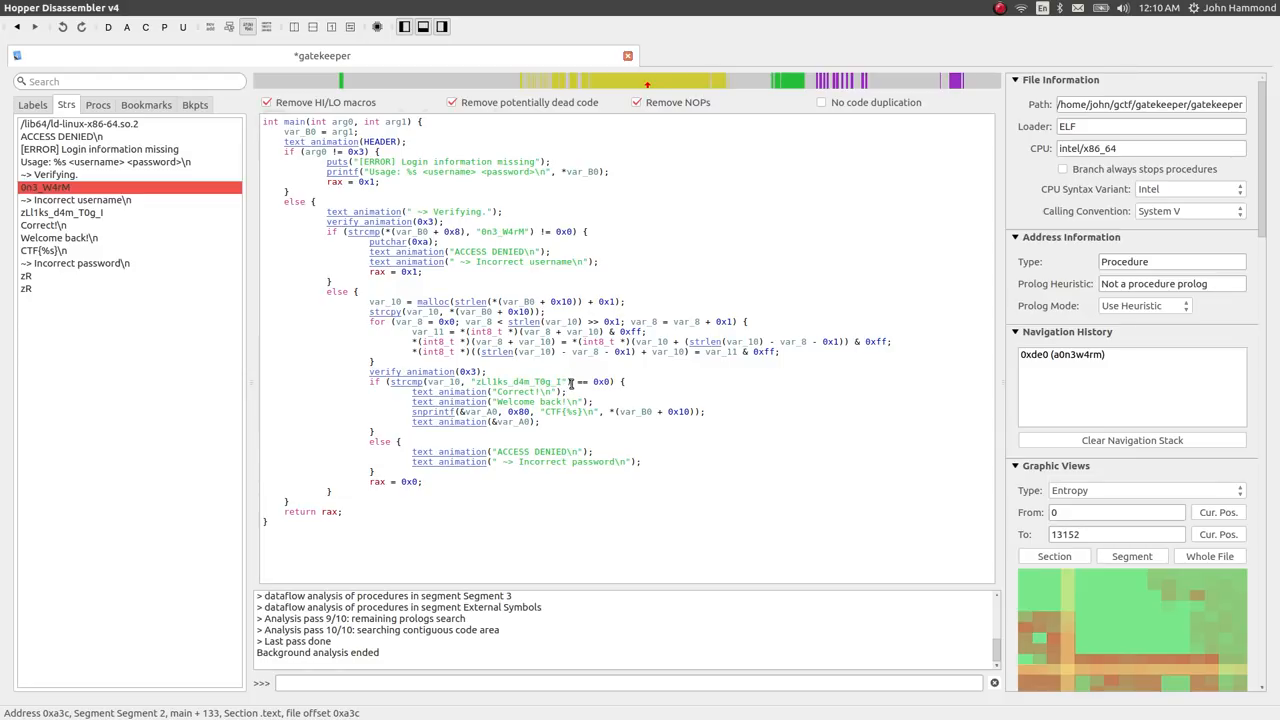
{"action": "mouse_move", "coordinate": [570, 384]}
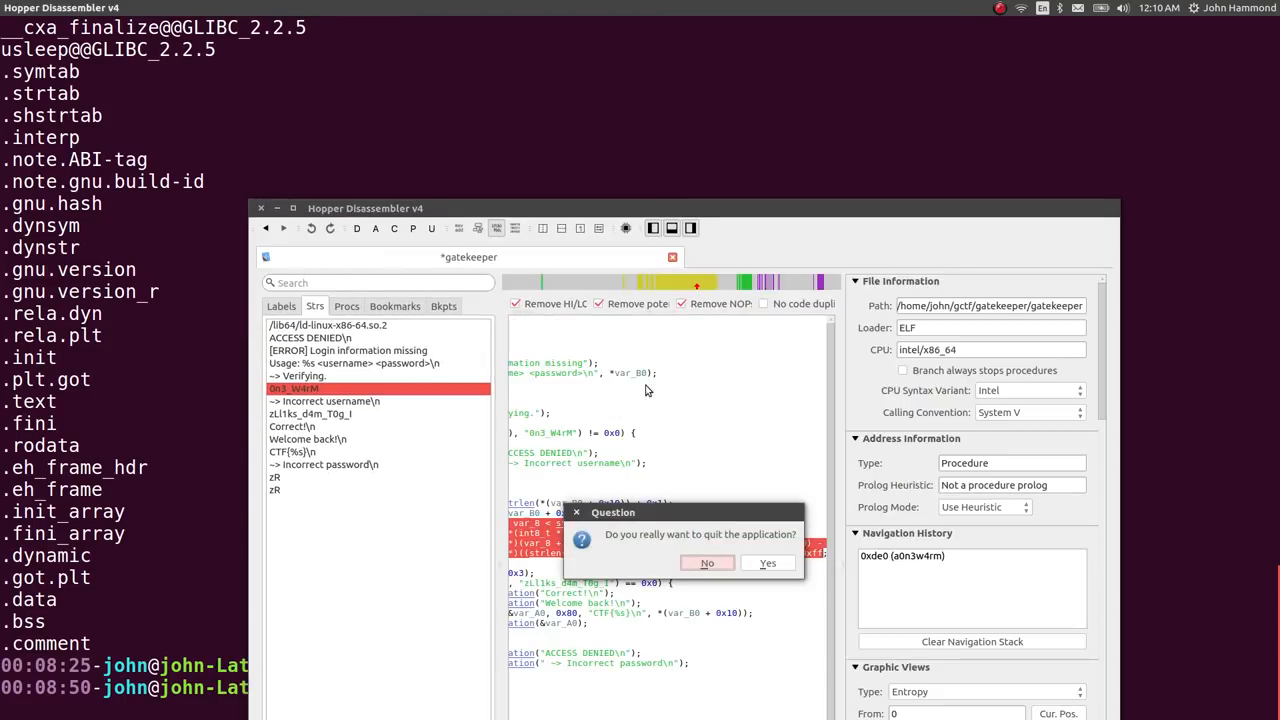
{"action": "left_click", "coordinate": [768, 564]}
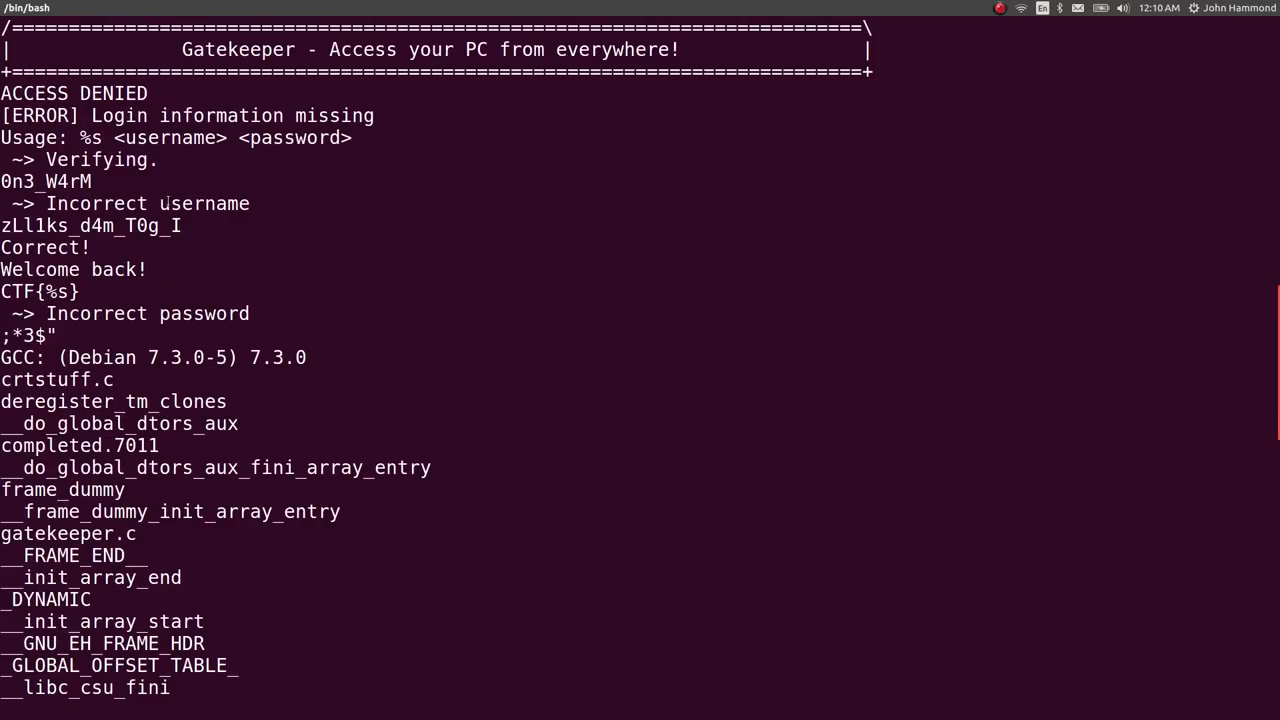
{"action": "double_click", "coordinate": [44, 180]}
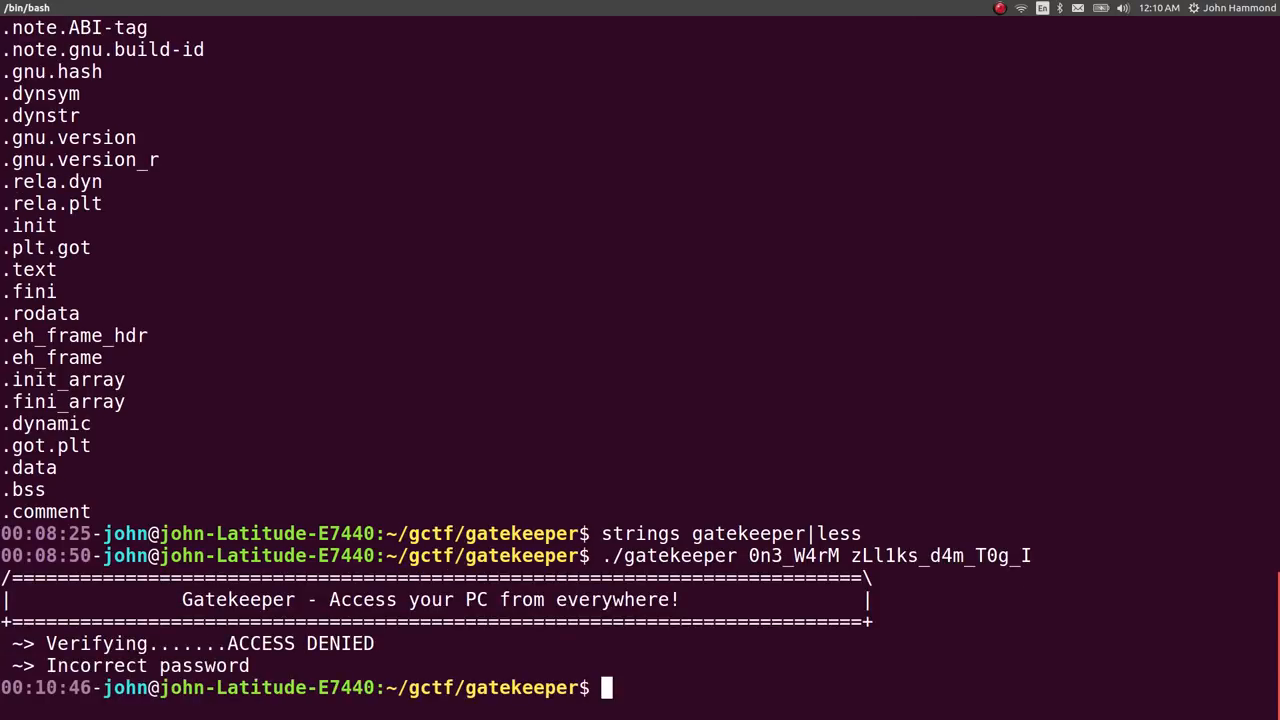
{"action": "mouse_move", "coordinate": [848, 512]}
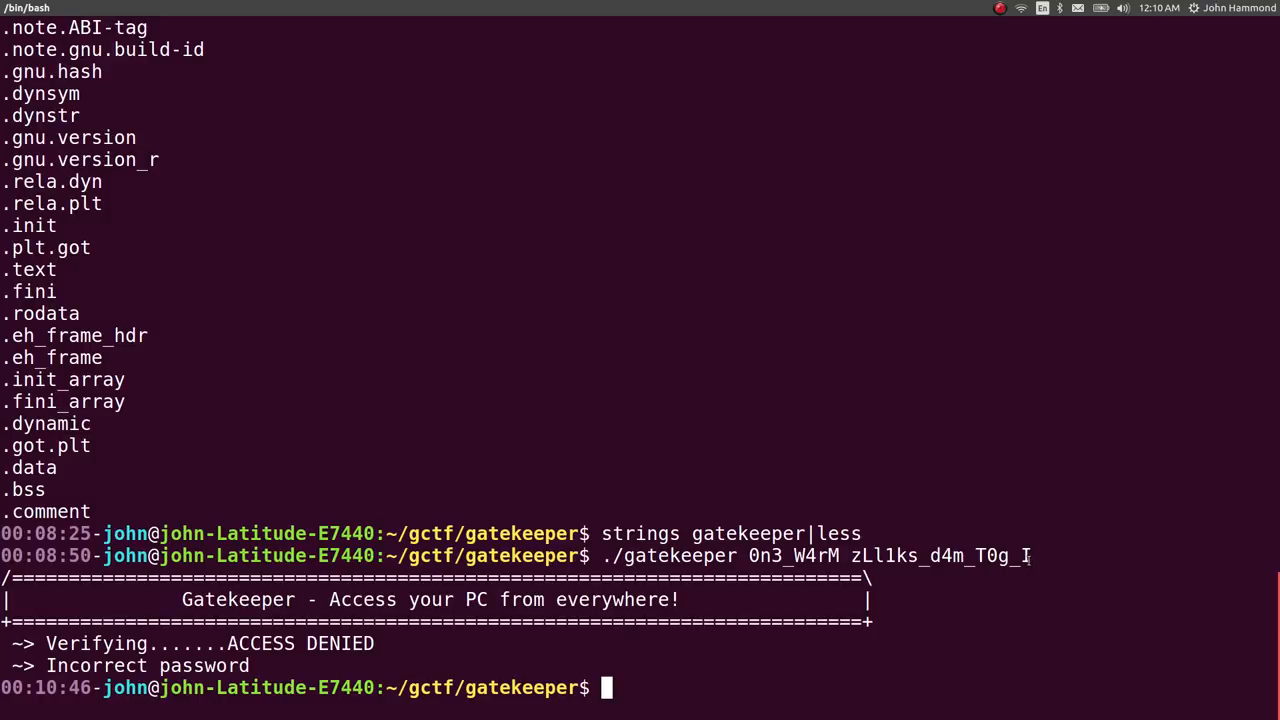
{"action": "double_click", "coordinate": [996, 556]}
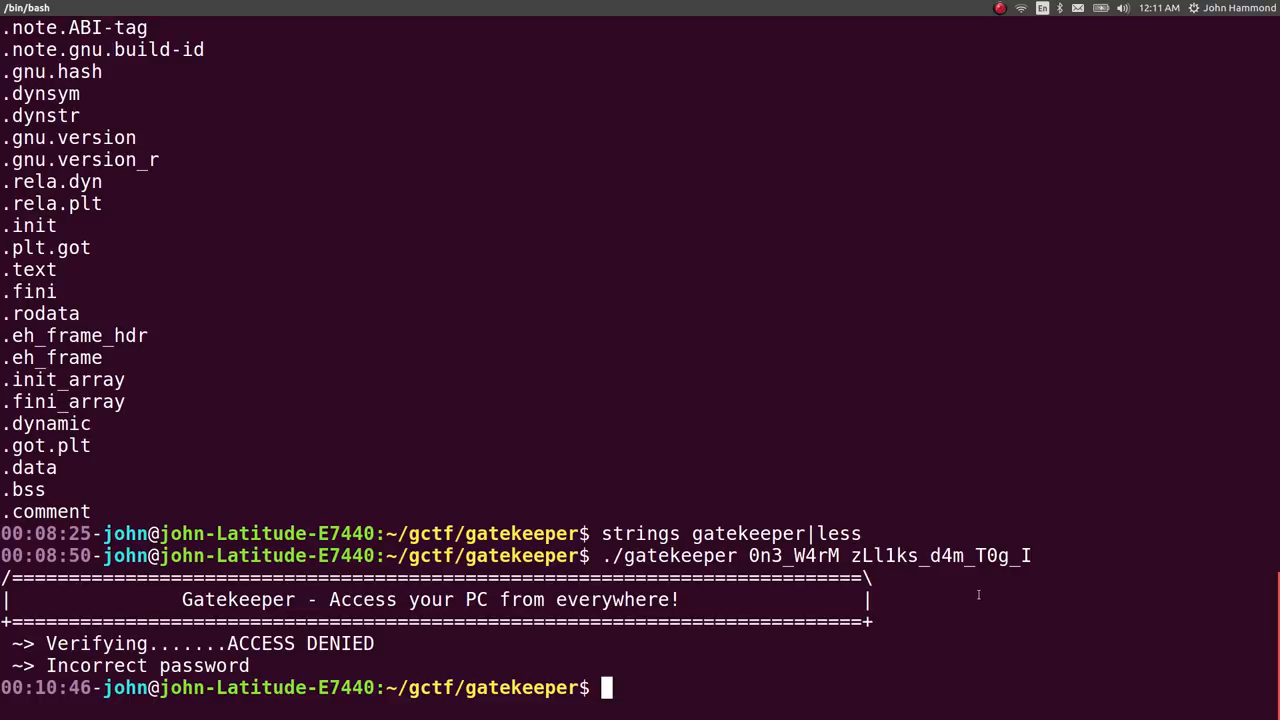
{"action": "type", "text": "idle"}
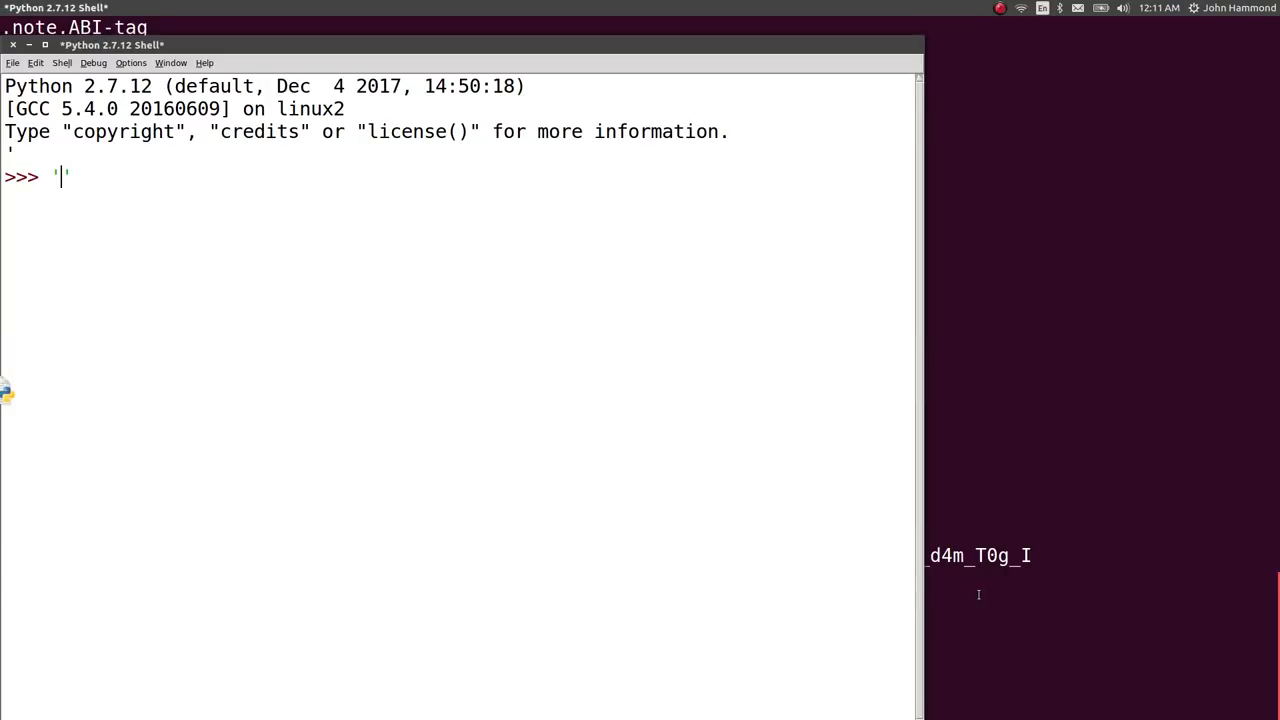
{"action": "type", "text": "zLl1ks_d4m_T0g_I'[::-1]"}
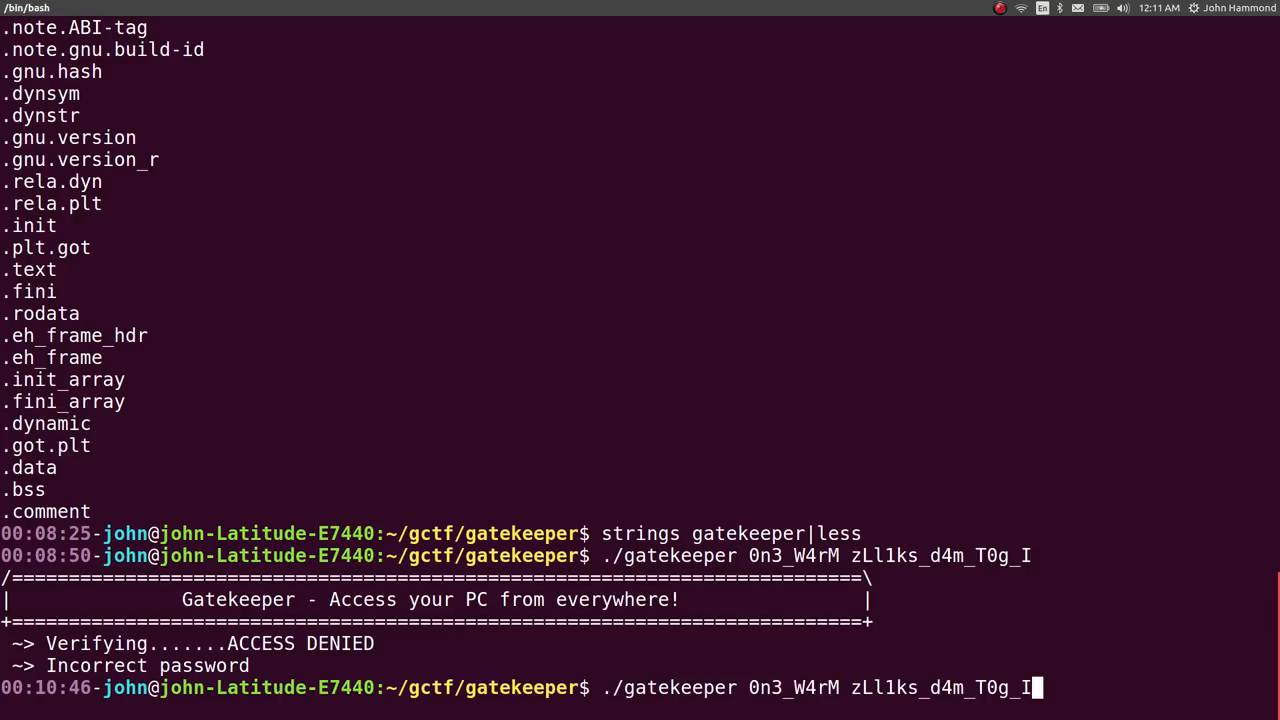
{"action": "type", "text": "I_g0T_m4d_sk1lLz"}
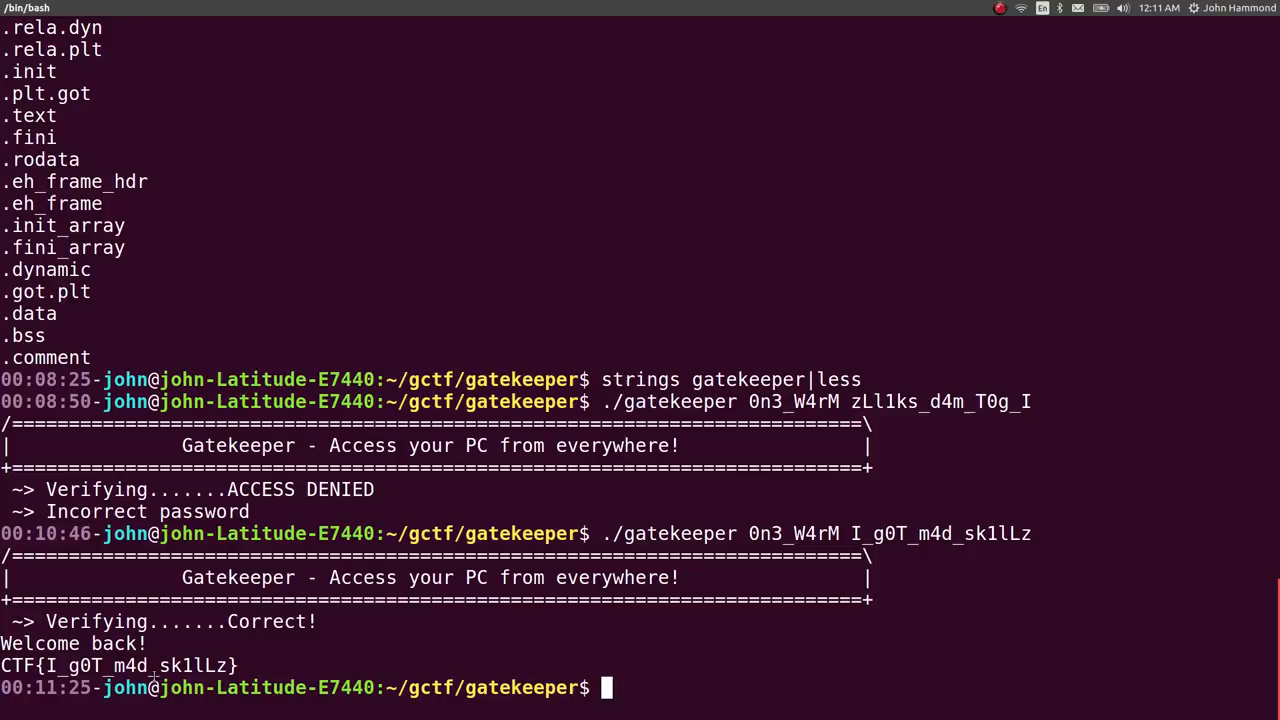
{"action": "mouse_move", "coordinate": [936, 524]}
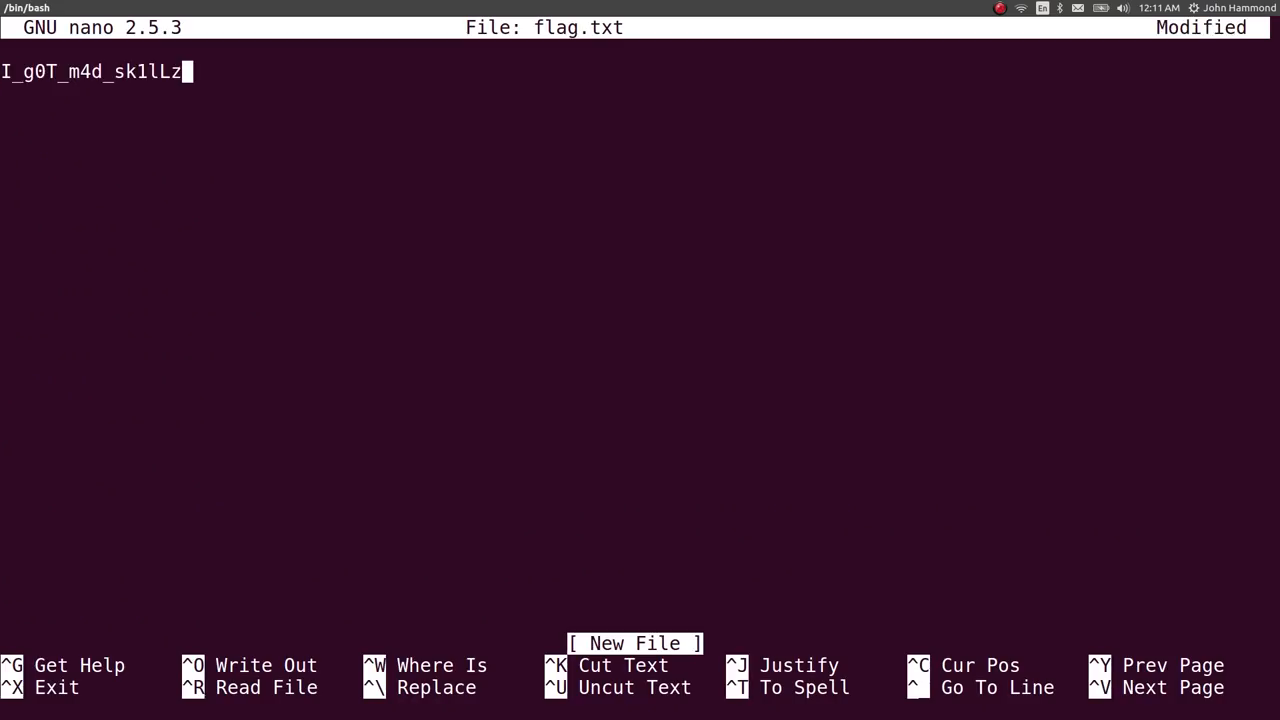
Write the flag with its CTF{ prefix into flag.txt and save it from nano.
{"action": "type", "text": "CTFP"}
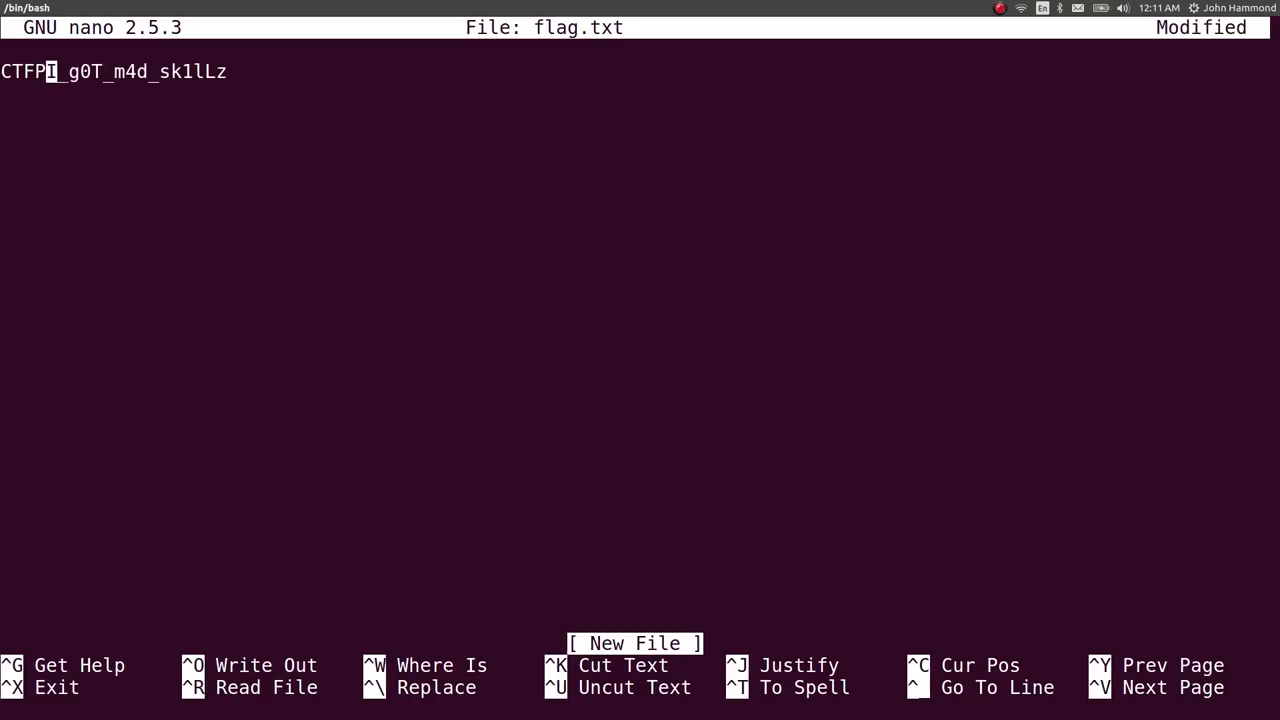
{"action": "key", "text": "ctrl+o"}
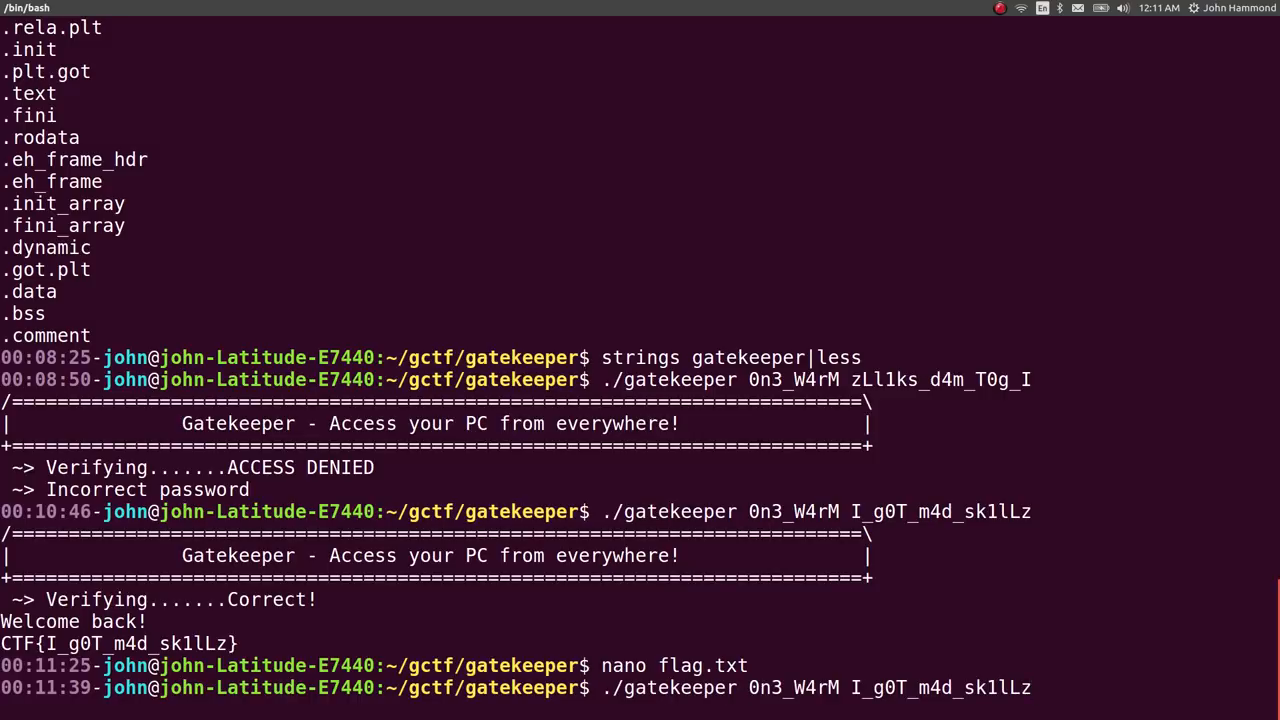
{"action": "key", "text": "BackSpace"}
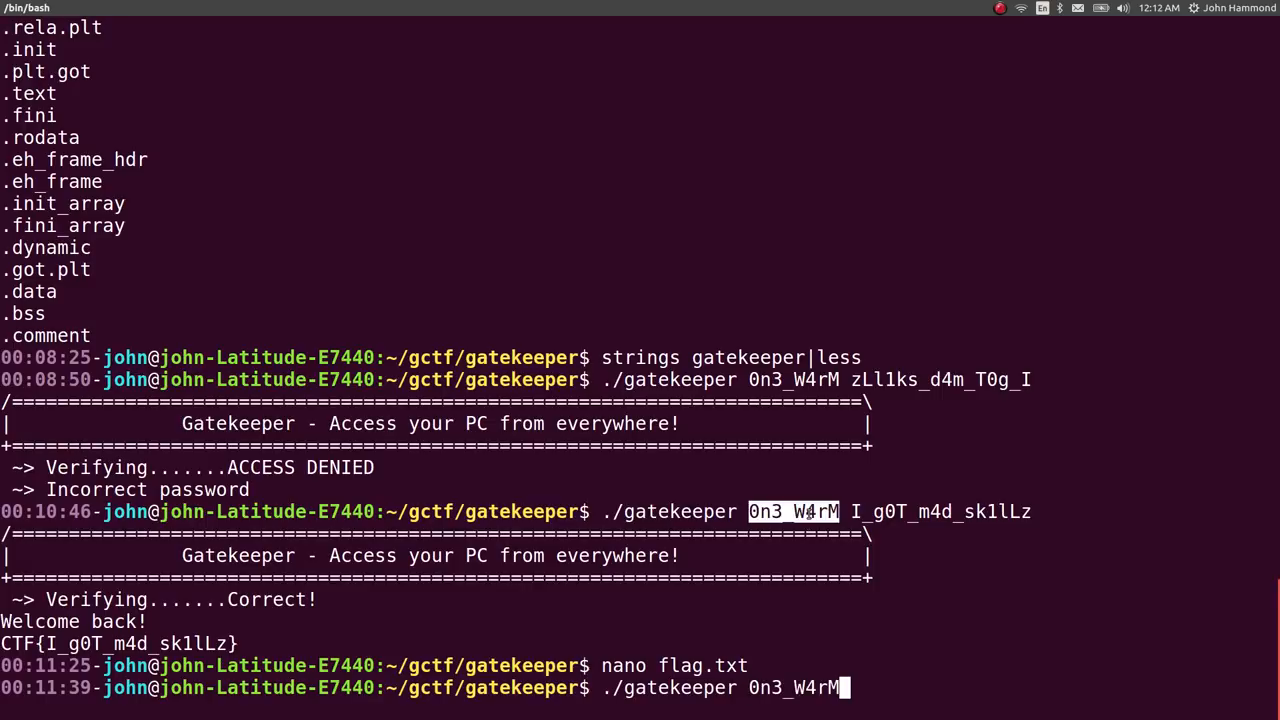
{"action": "type", "text": "ltrace"}
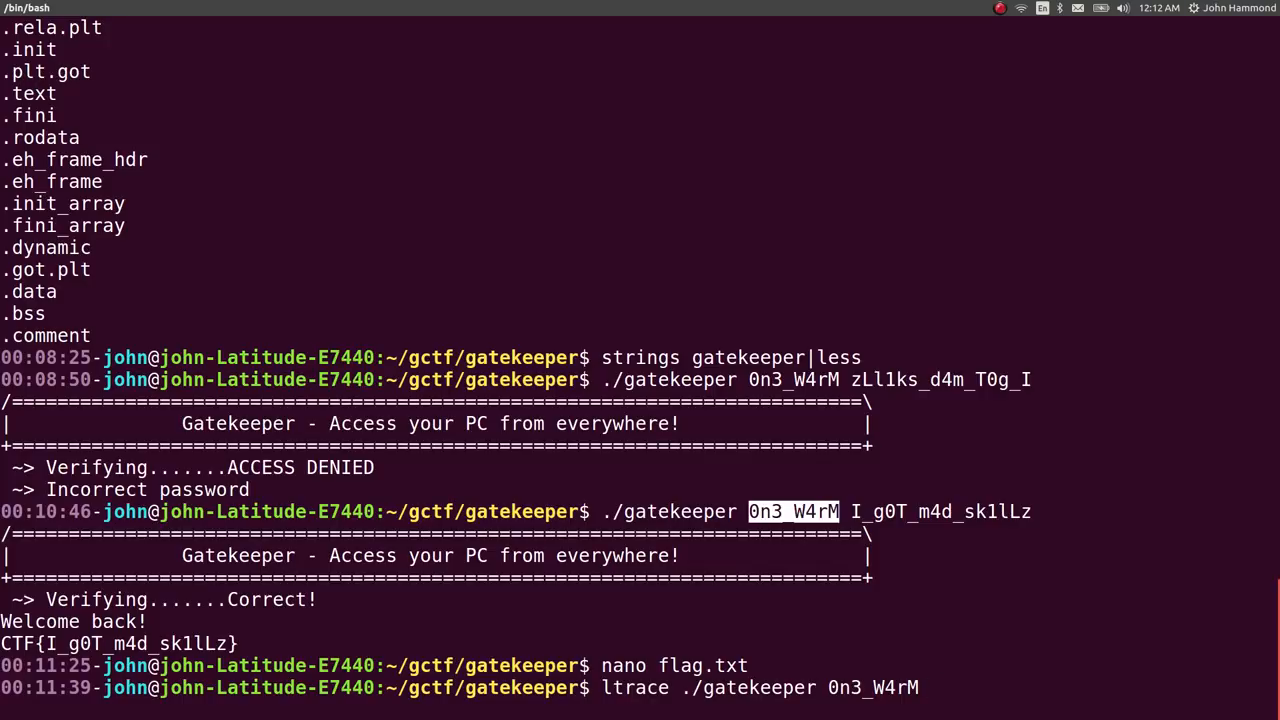
{"action": "type", "text": "password"}
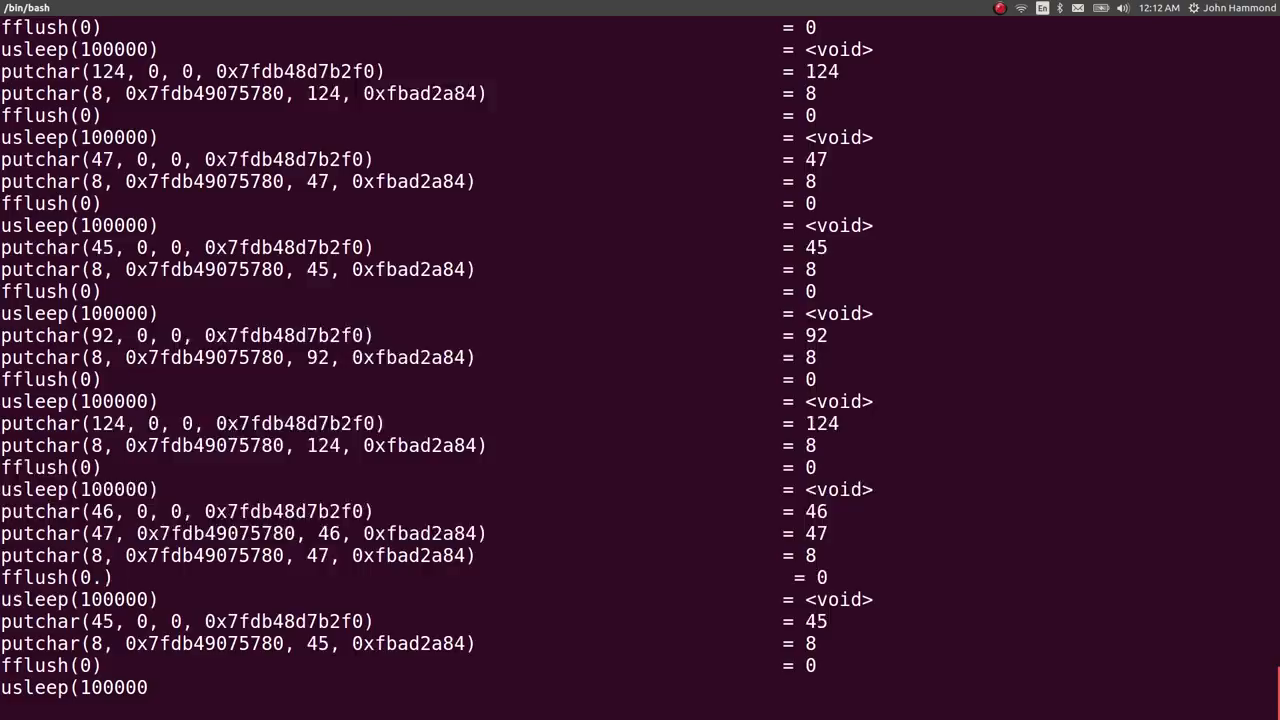
{"action": "scroll", "scroll_direction": "down", "scroll_amount": 3}
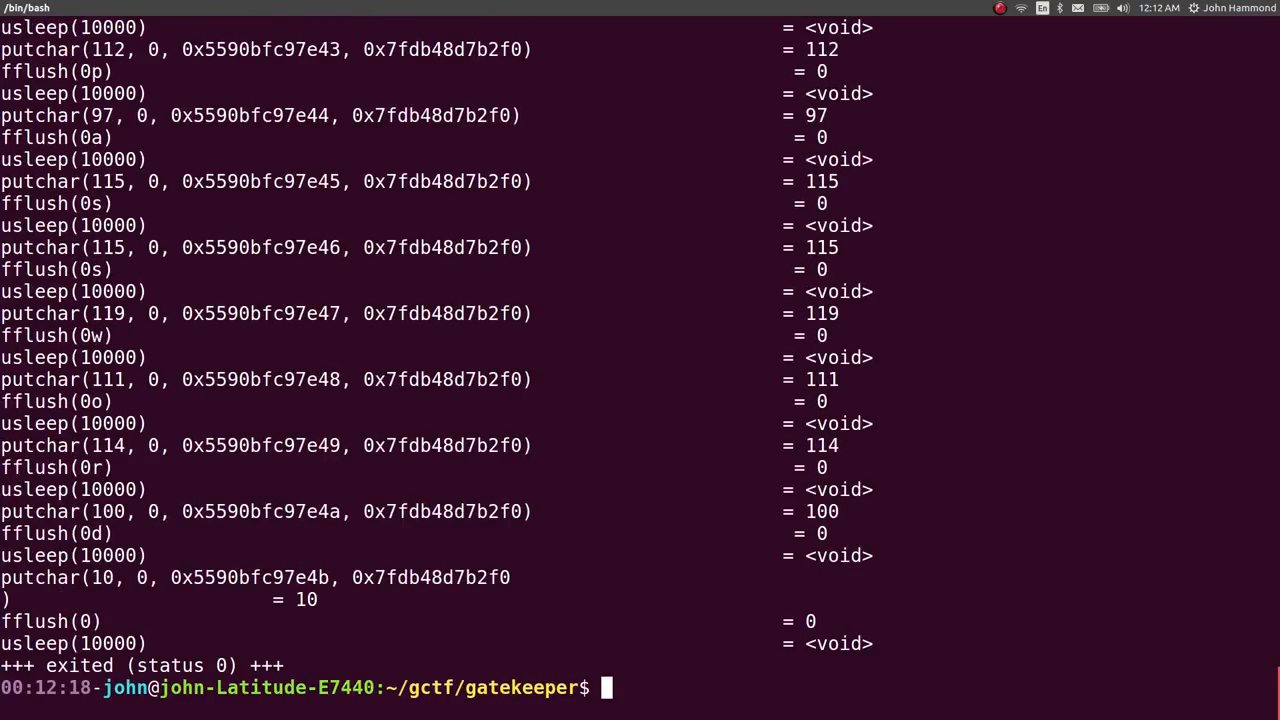
{"action": "type", "text": "ltrace ./gatekeeper 0n3_W4rM password| grep"}
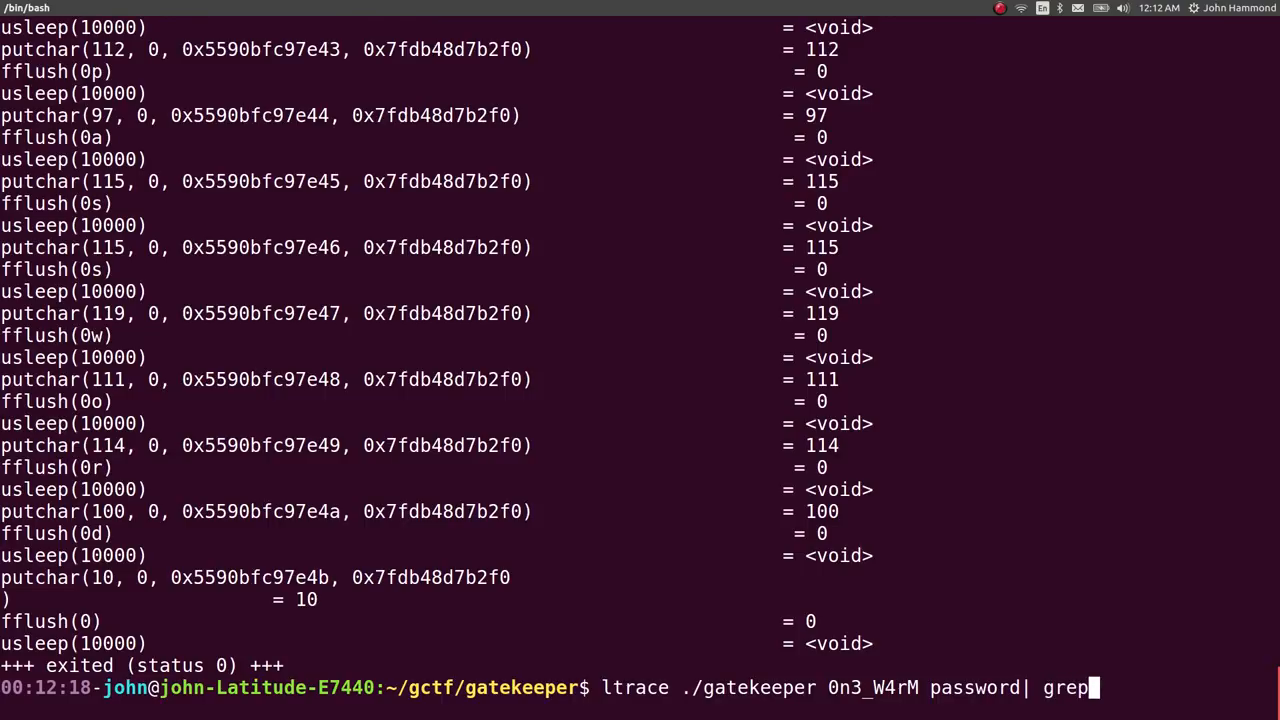
{"action": "type", "text": "\"strcmp\""}
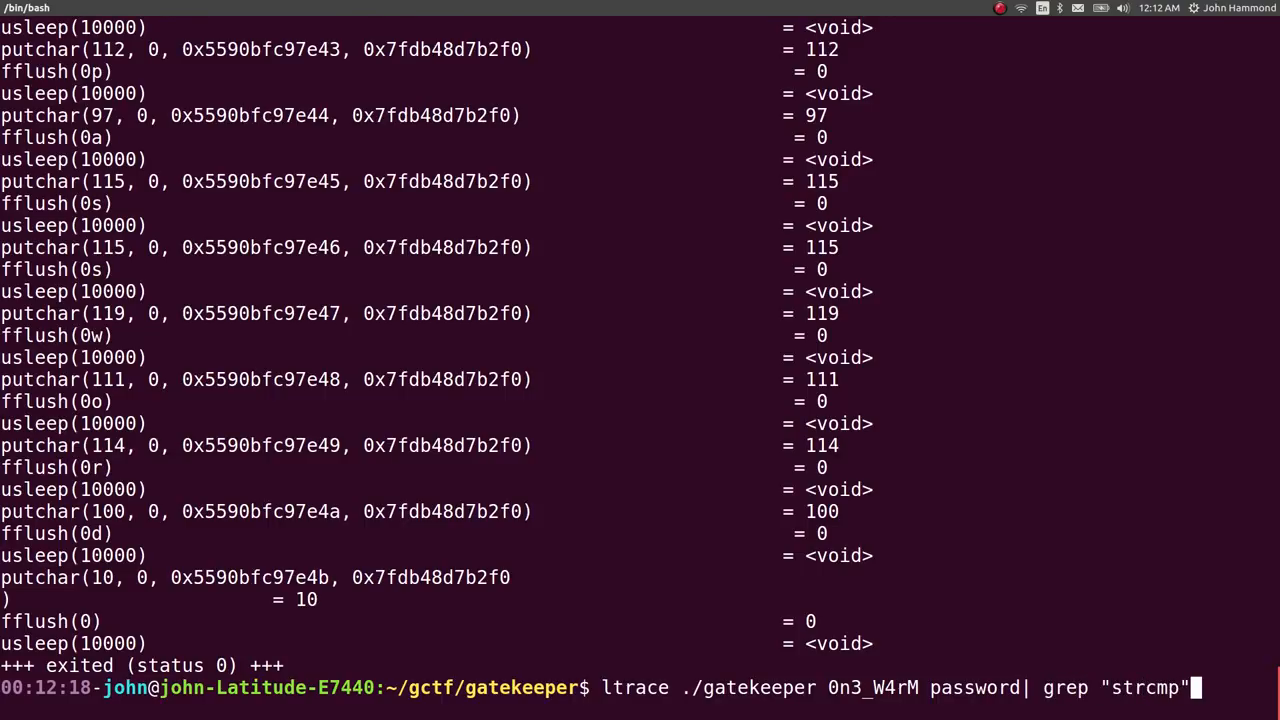
{"action": "key", "text": "ctrl+c"}
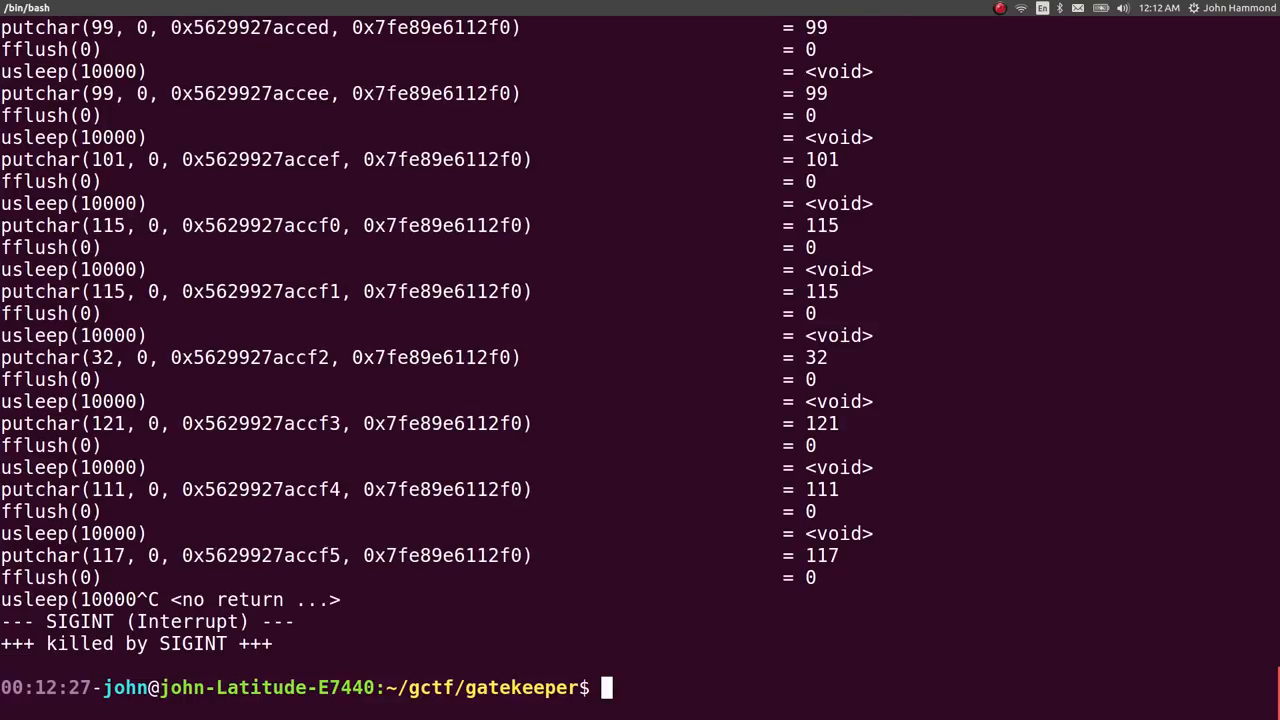
Rerun the trace with stderr redirected (2>&1) so grep "strcmp" shows the compared strings.
{"action": "type", "text": "ltrace ./gatekeeper 0n3_W4rM password 2 | grep \"strcmp\""}
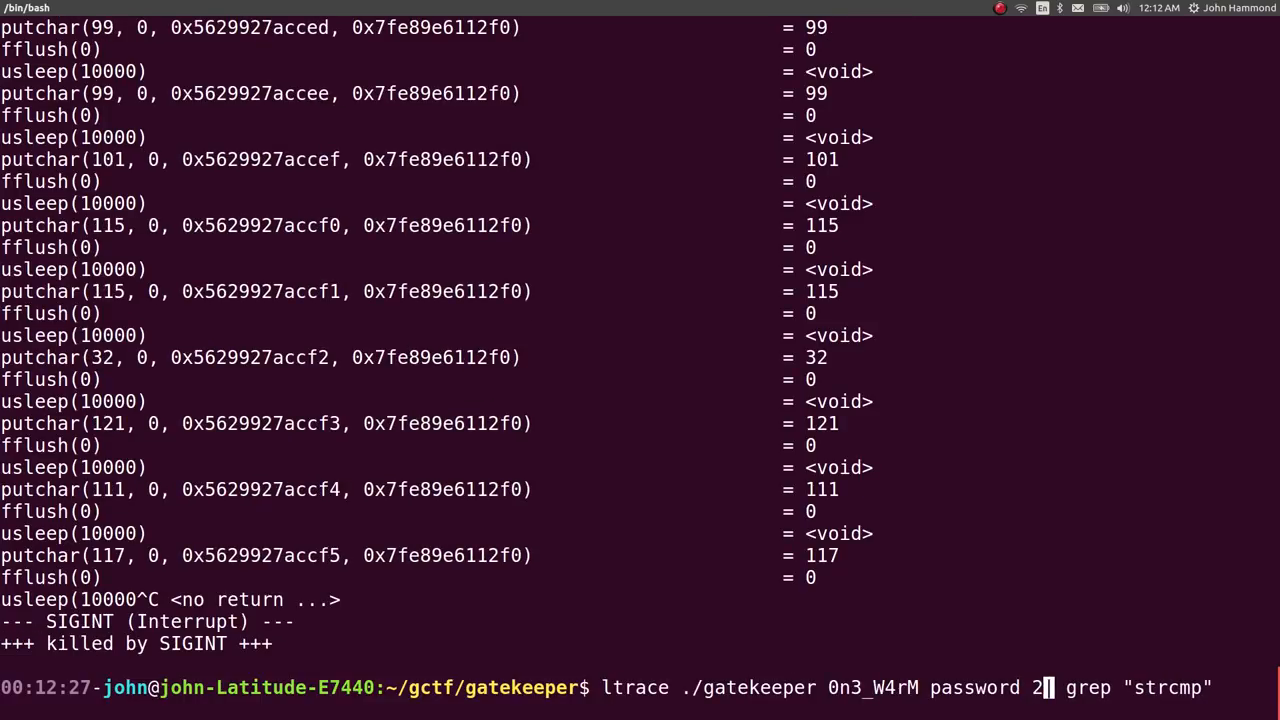
{"action": "type", "text": "/"}
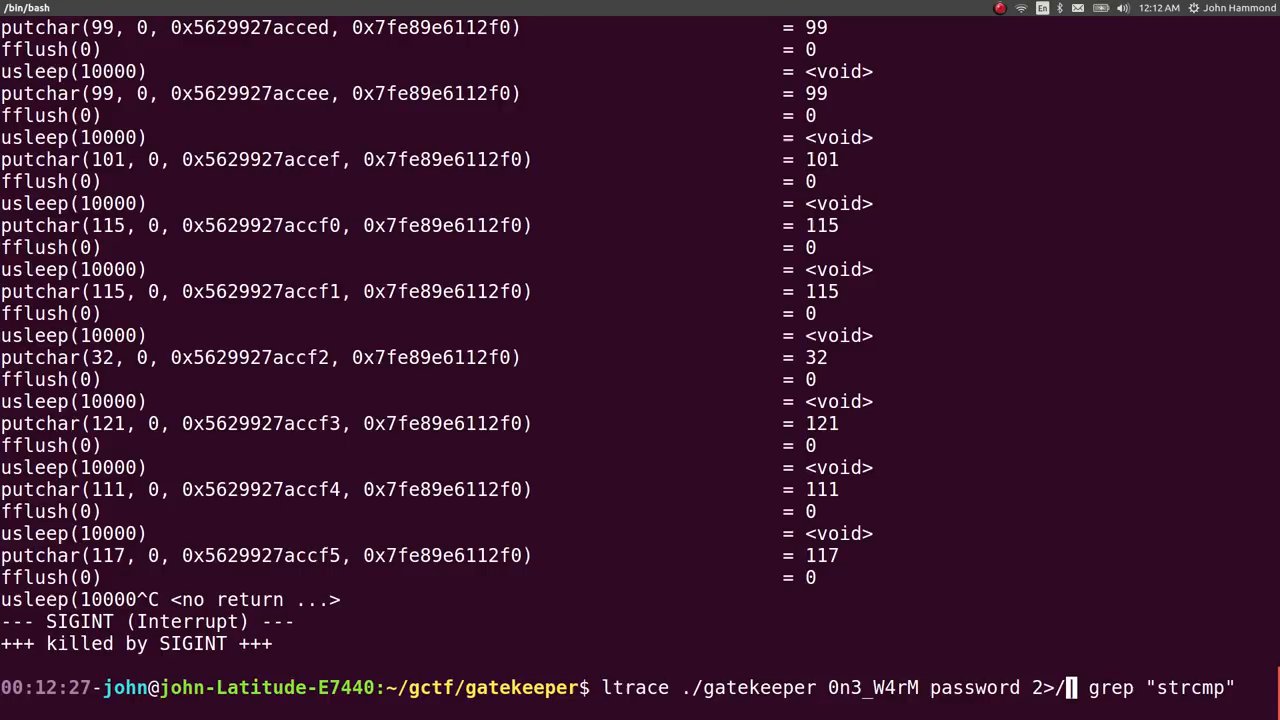
{"action": "type", "text": "dev"}
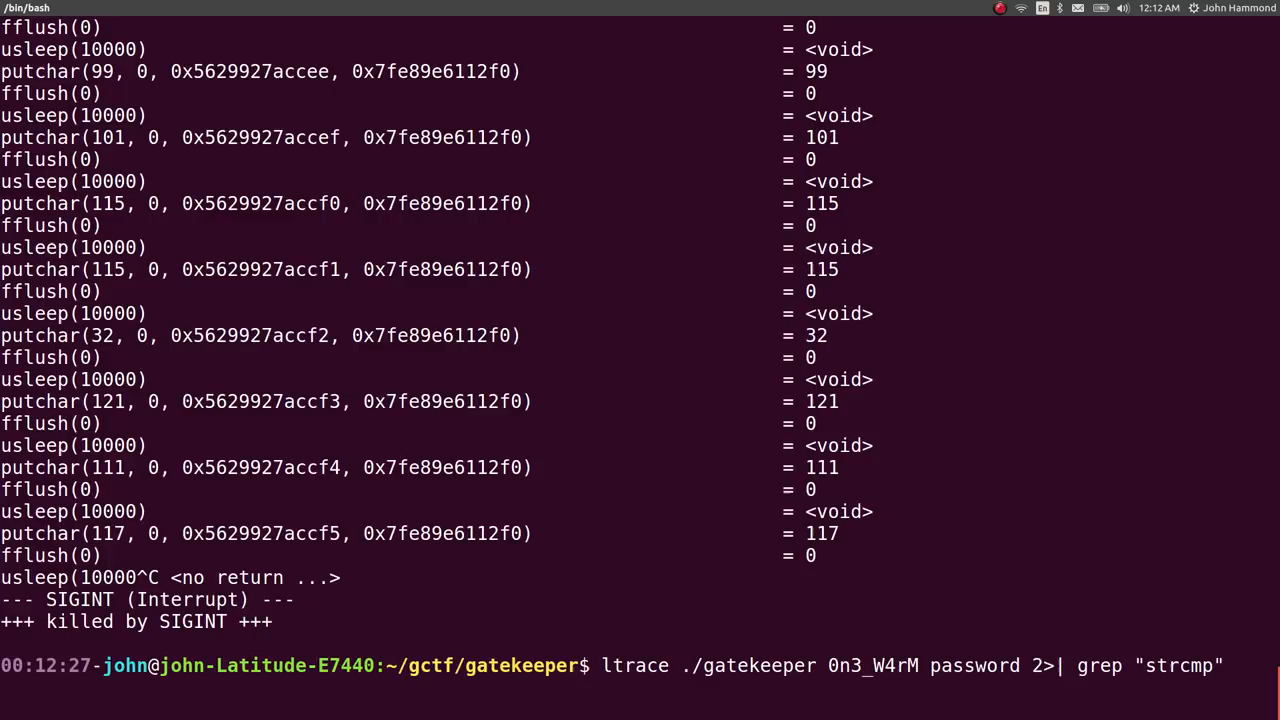
{"action": "type", "text": "&1"}
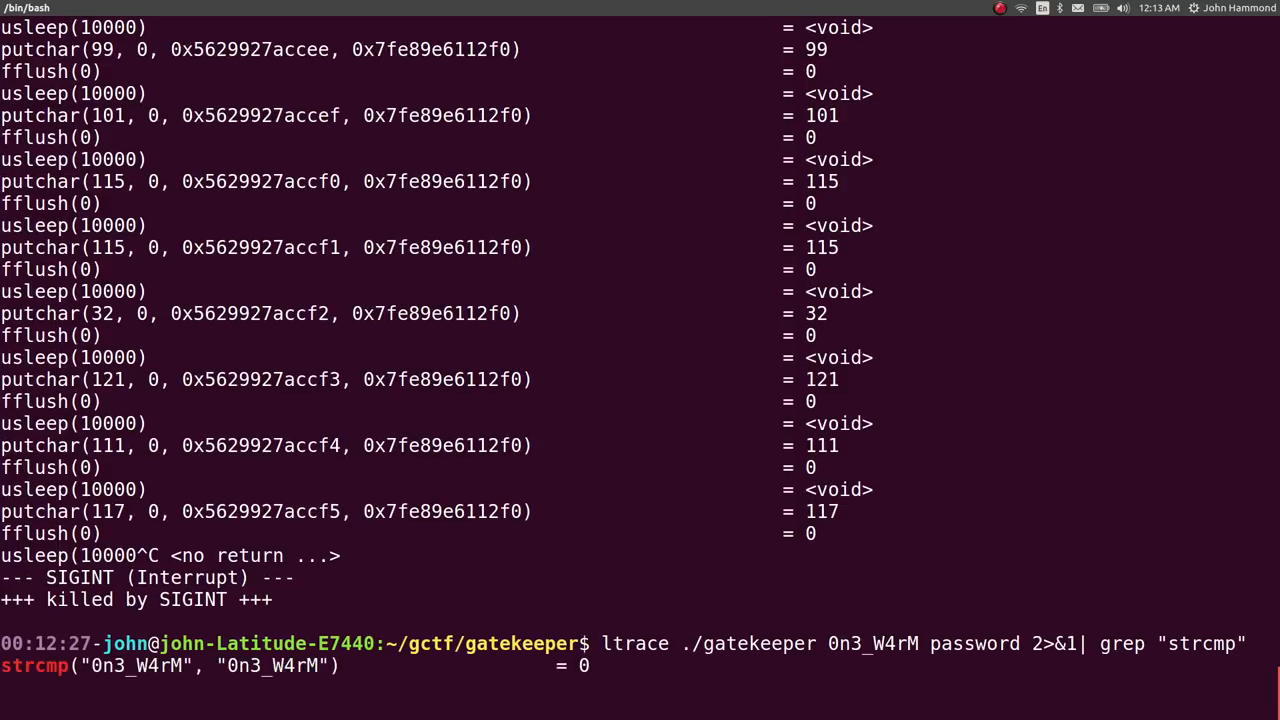
{"action": "key", "text": "Return"}
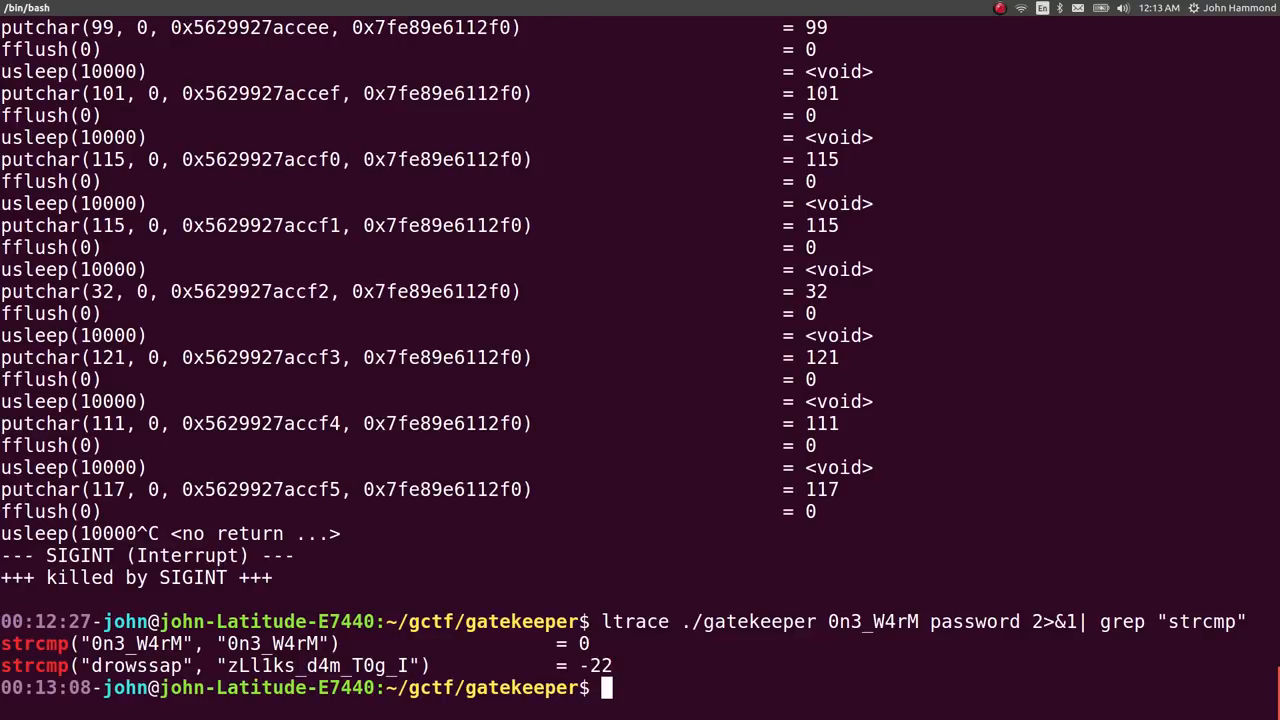
{"action": "double_click", "coordinate": [136, 664]}
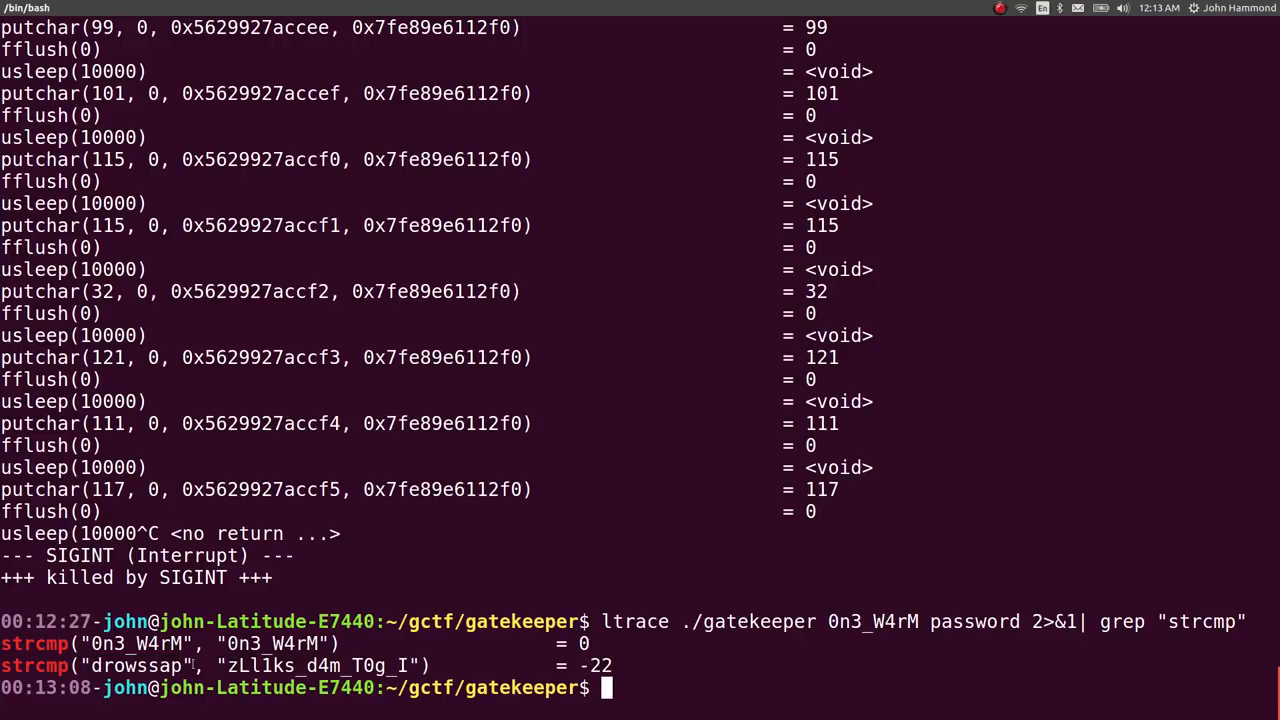
{"action": "double_click", "coordinate": [136, 664]}
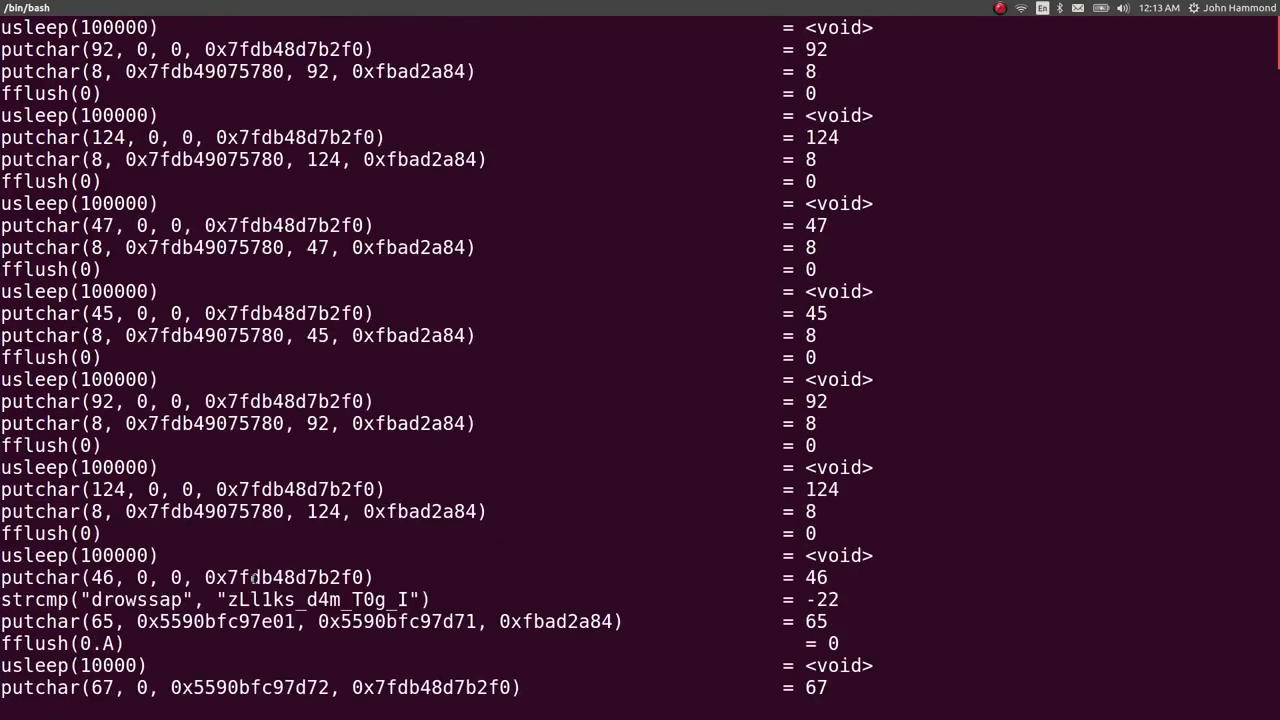
{"action": "scroll", "scroll_direction": "down", "scroll_amount": 3}
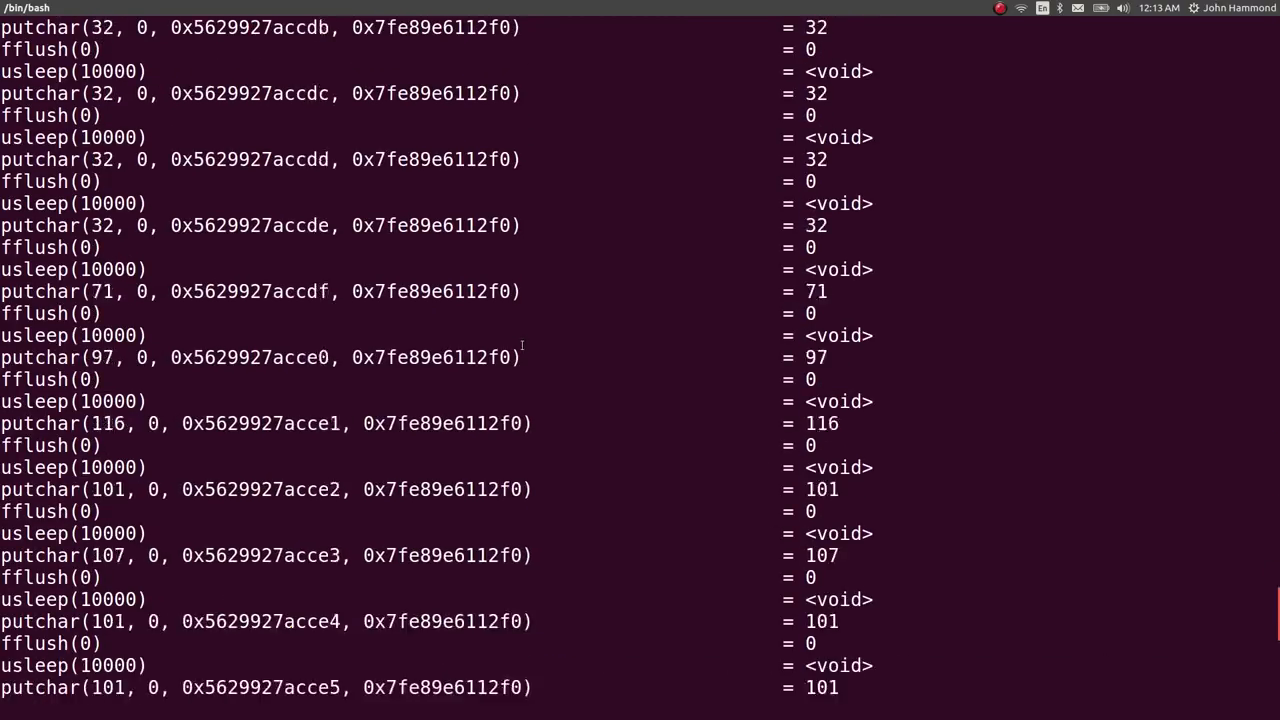
{"action": "key", "text": "ctrl+c"}
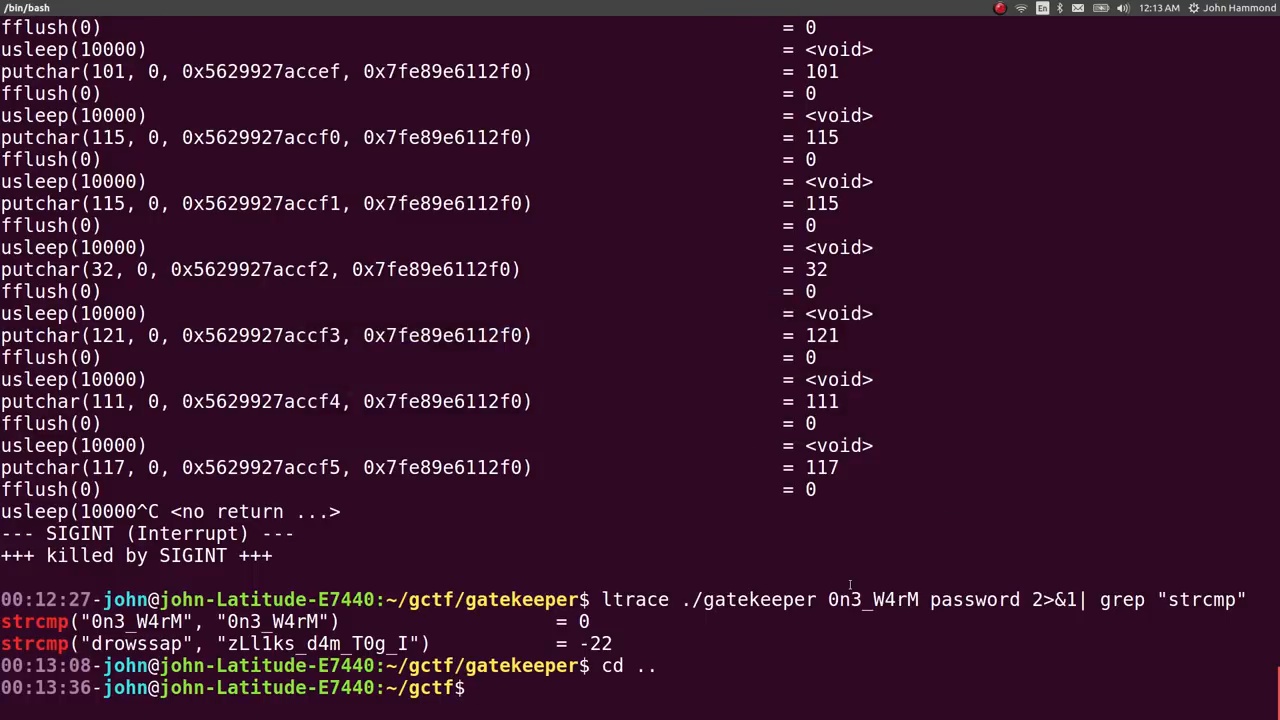
Start renaming the gatekeeper folder with mv gatekeeper/ gatekeeper_COMP...
{"action": "type", "text": "mv gatekeeper/"}
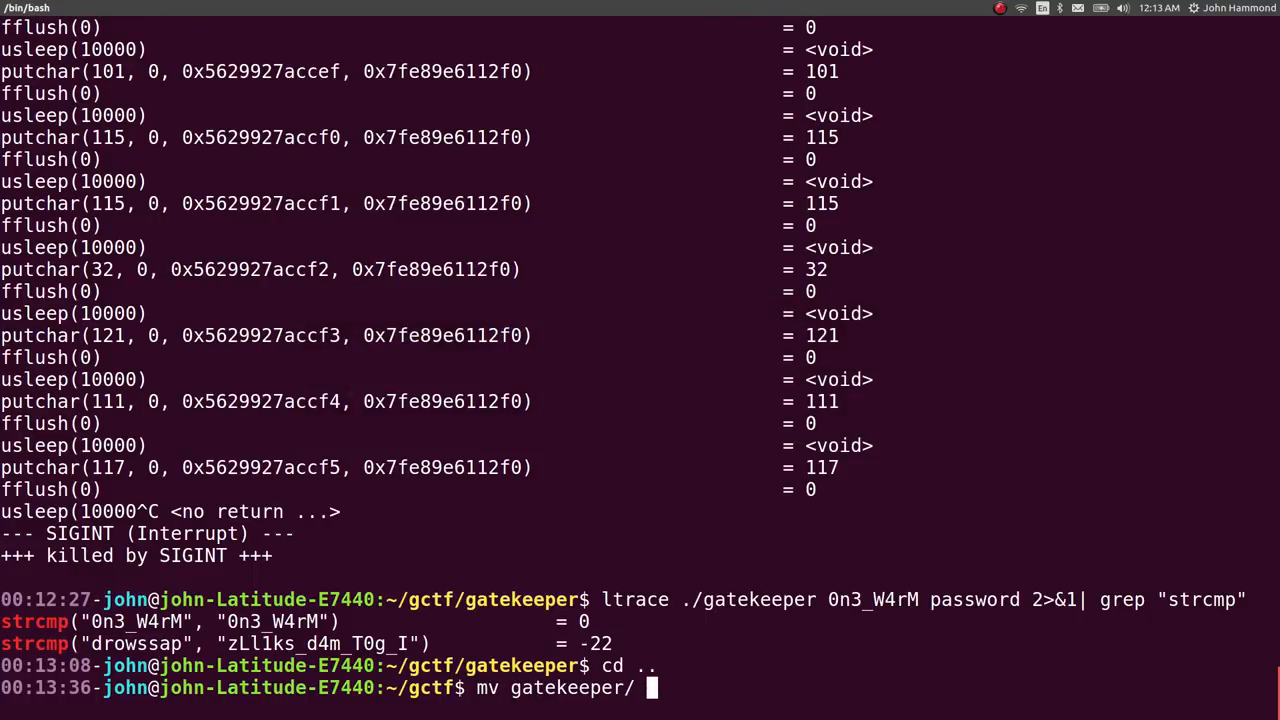
{"action": "type", "text": "gatekeeper_COMP"}
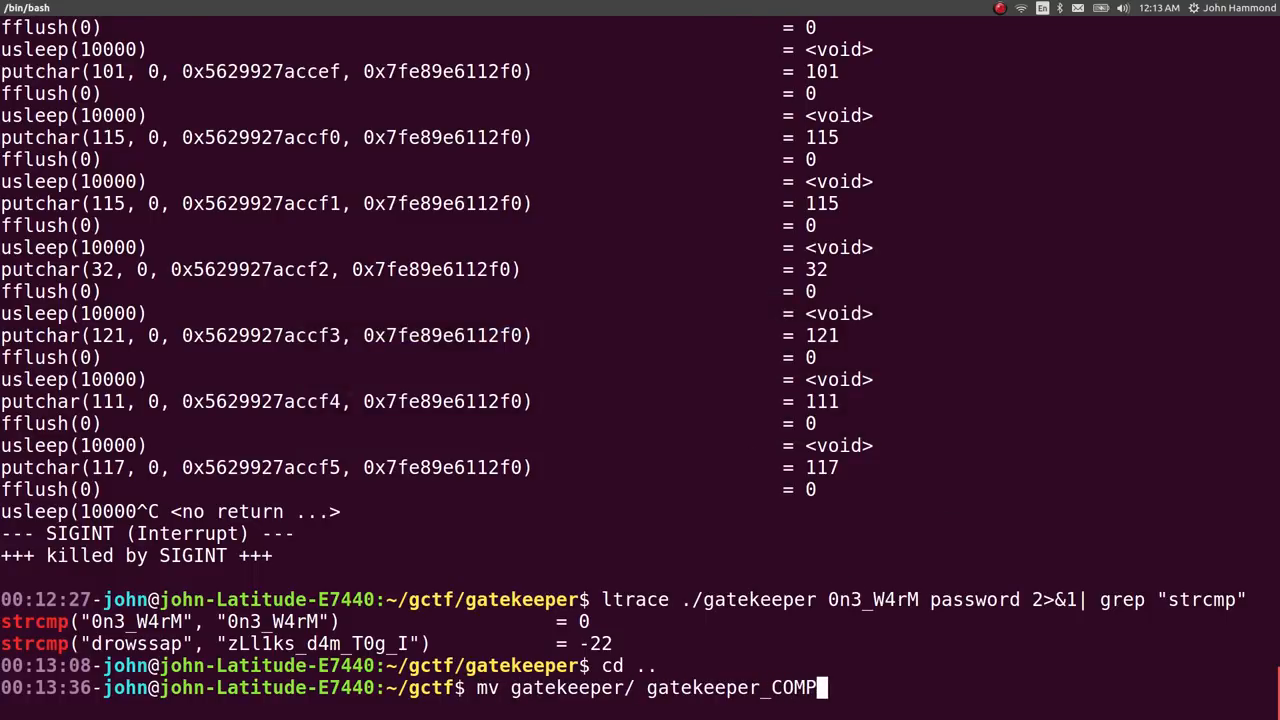